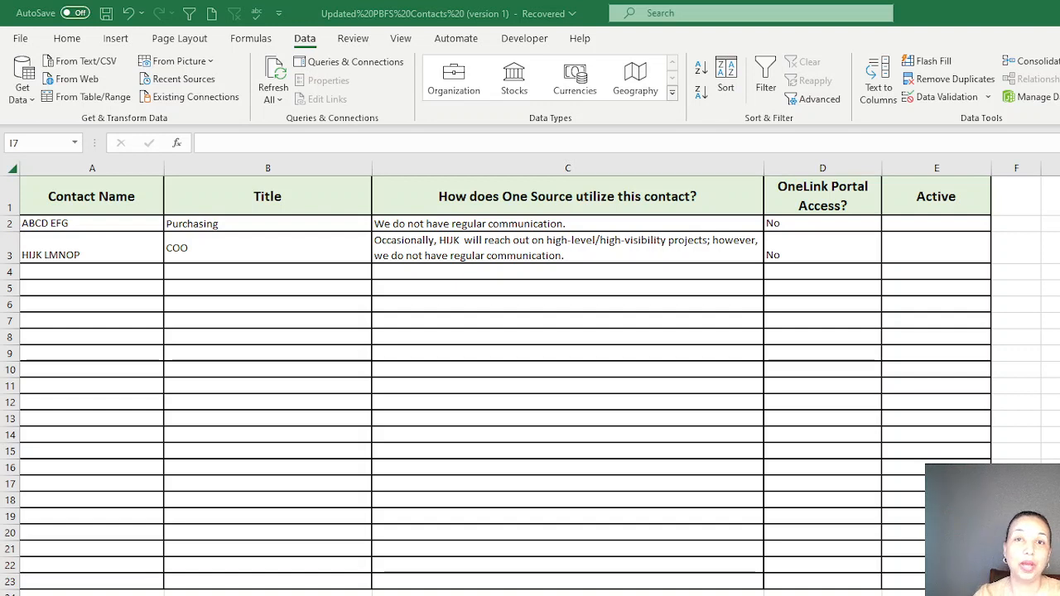
mouse_move(553, 473)
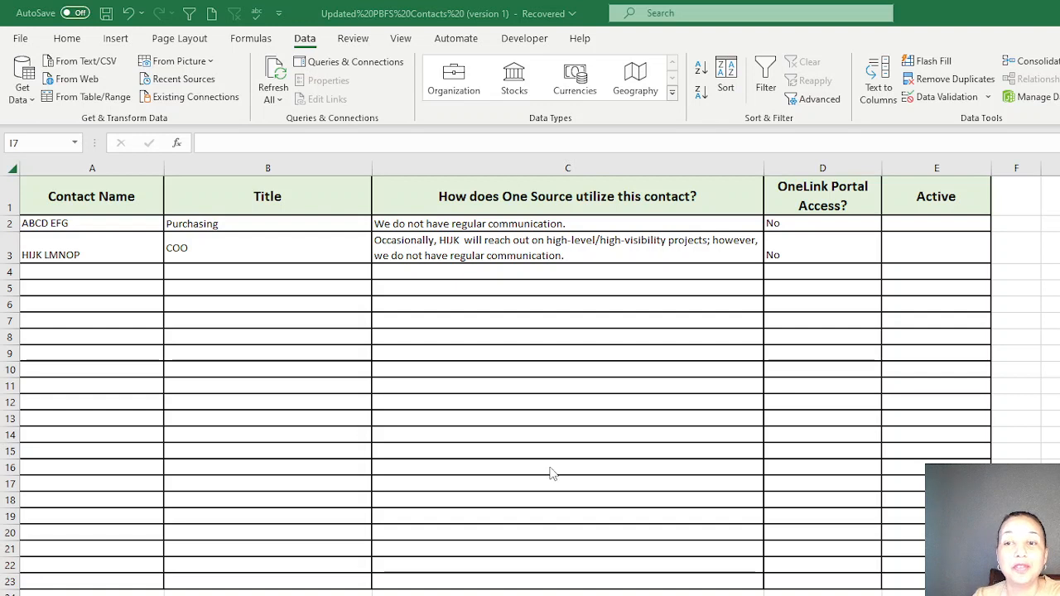
mouse_move(902, 299)
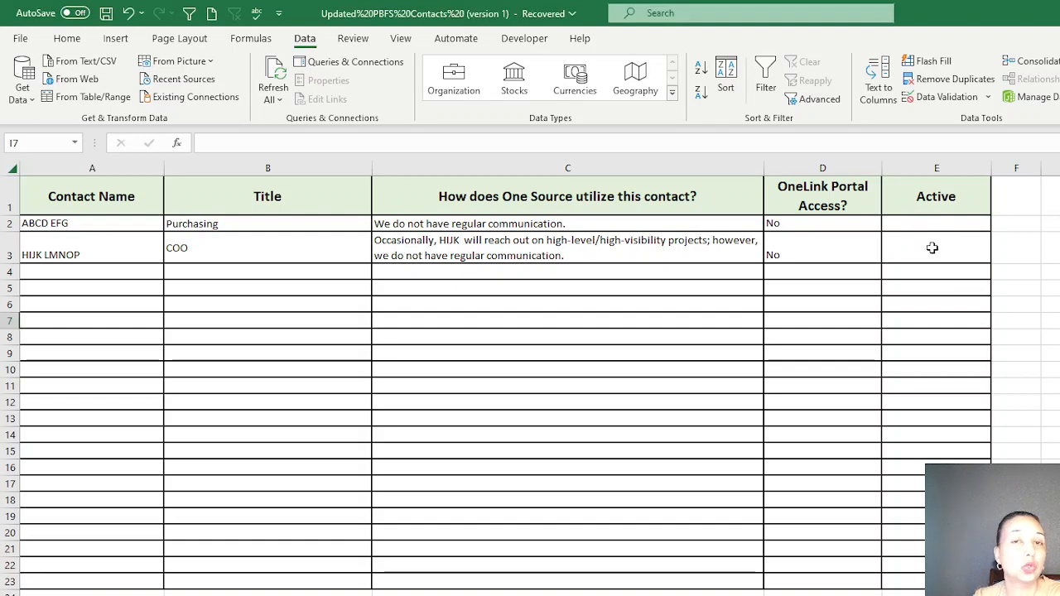
mouse_move(913, 255)
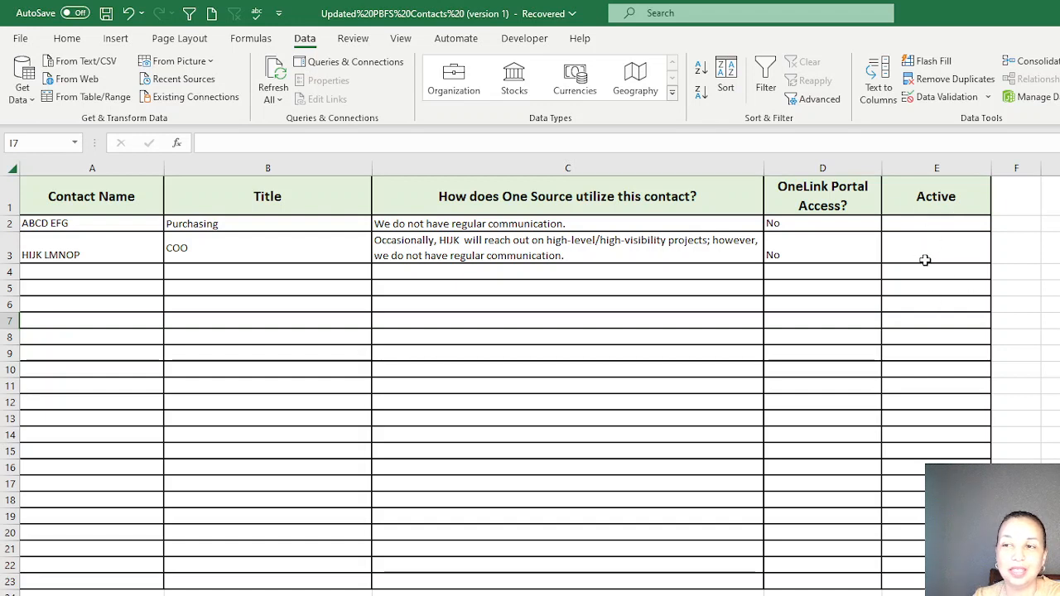
- Select cell E2 and open Data Validation to give it a YES,NO drop-down list
click(936, 223)
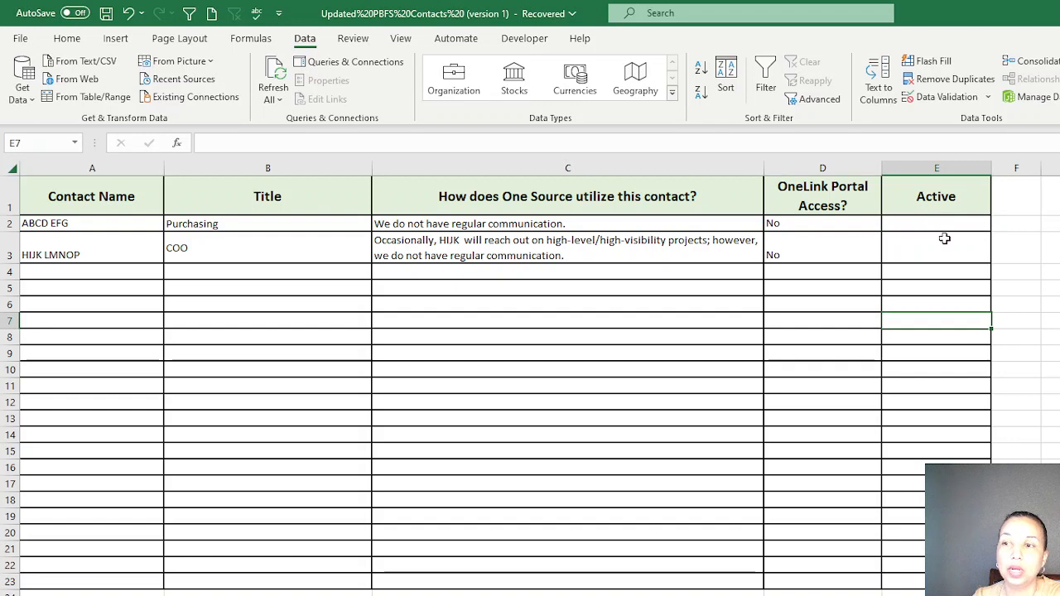
click(936, 168)
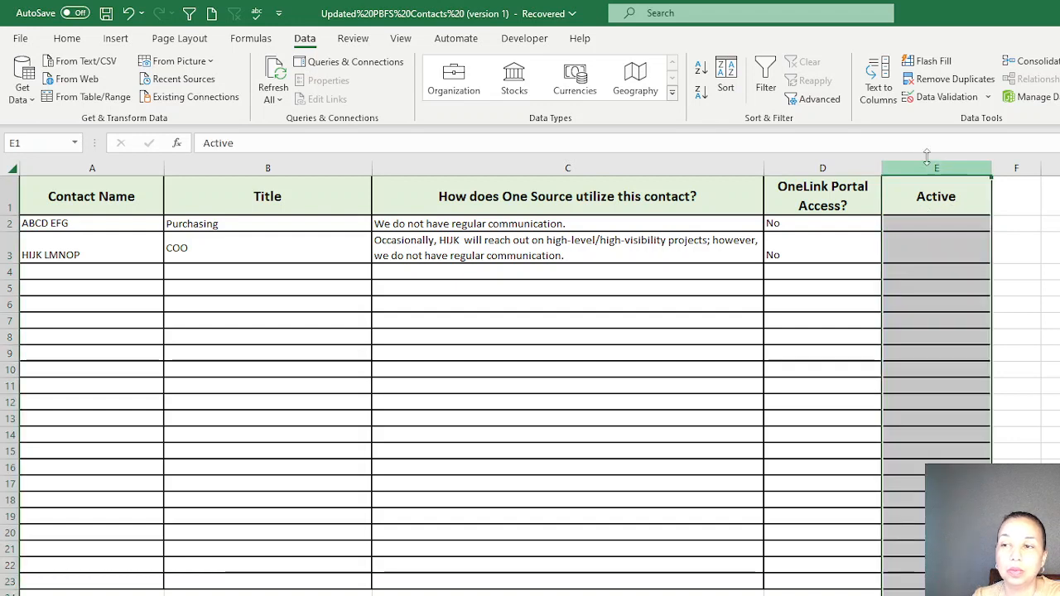
click(936, 304)
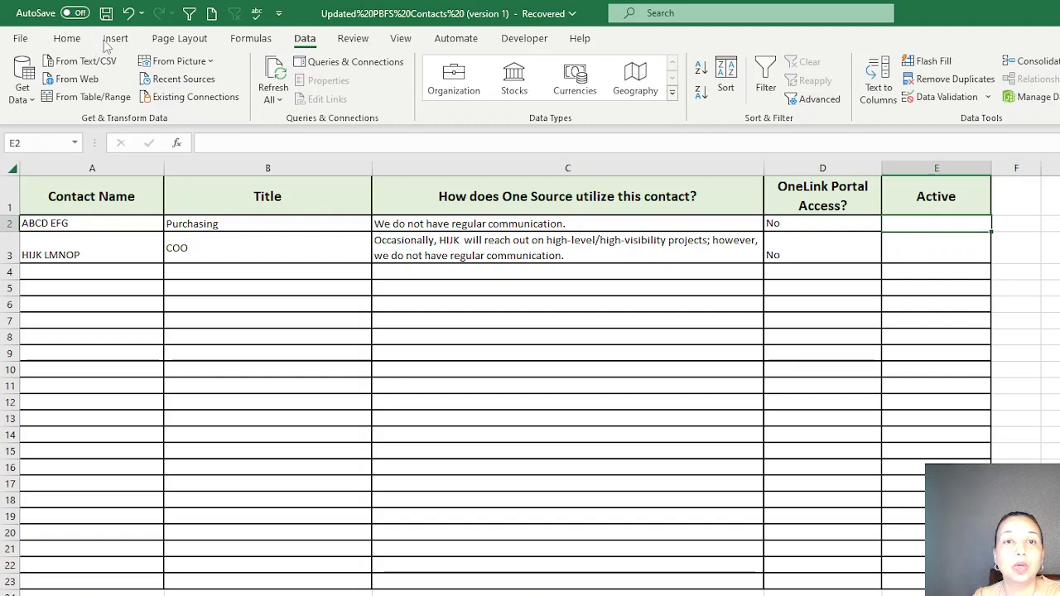
click(116, 38)
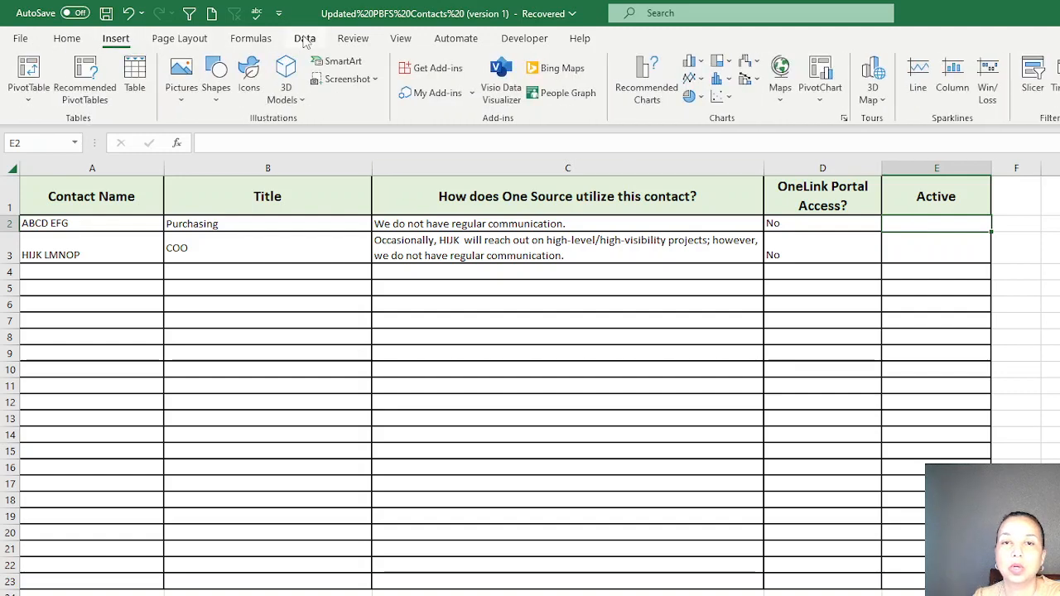
click(305, 38)
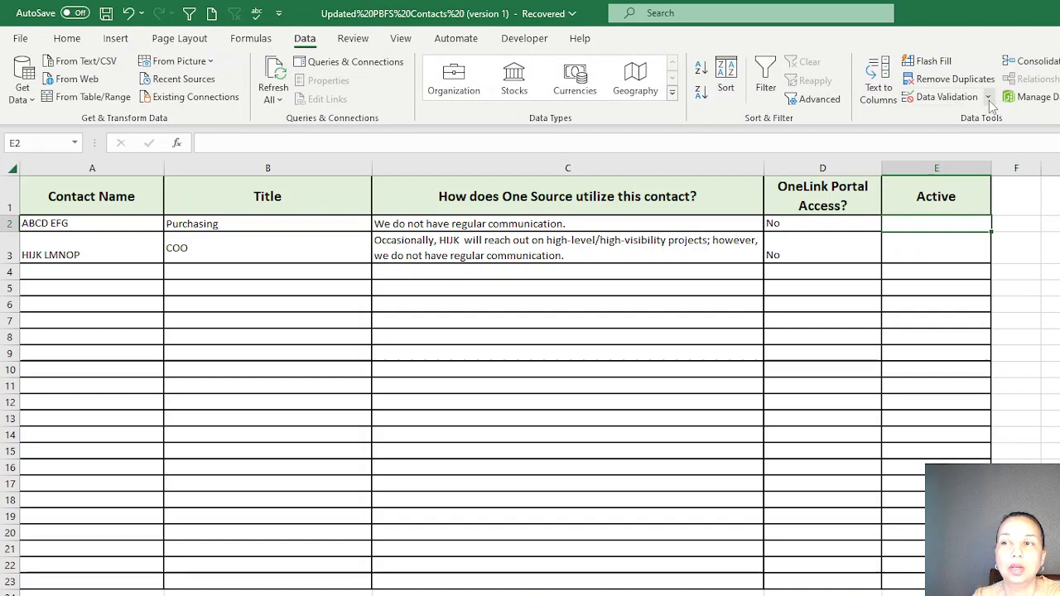
click(988, 97)
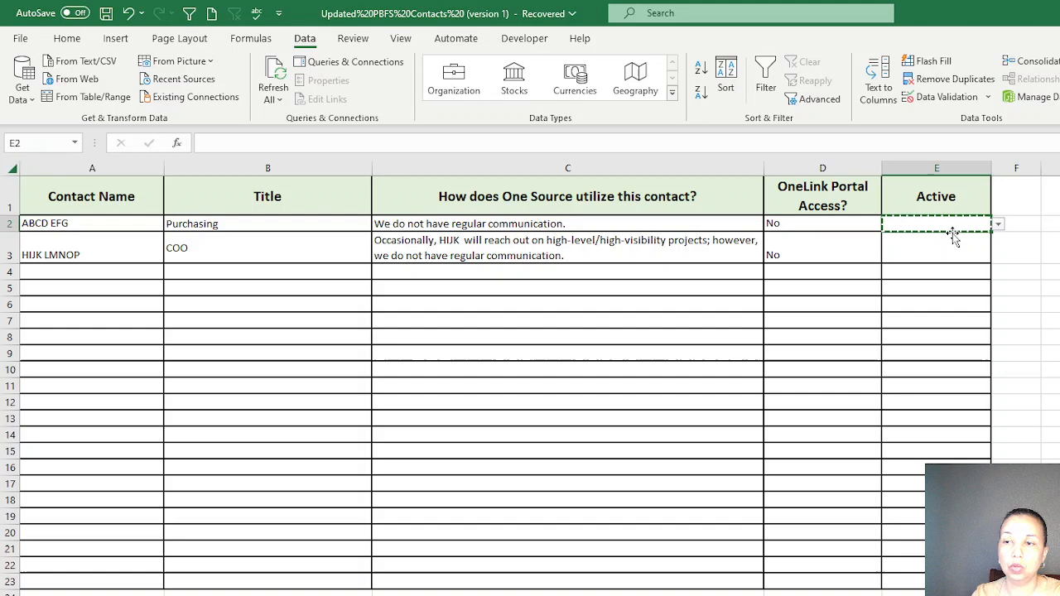
- Paste the validation into the Active cells below E2, checking that rows 3, 7 and 8 show drop-downs
drag(936, 224, 936, 320)
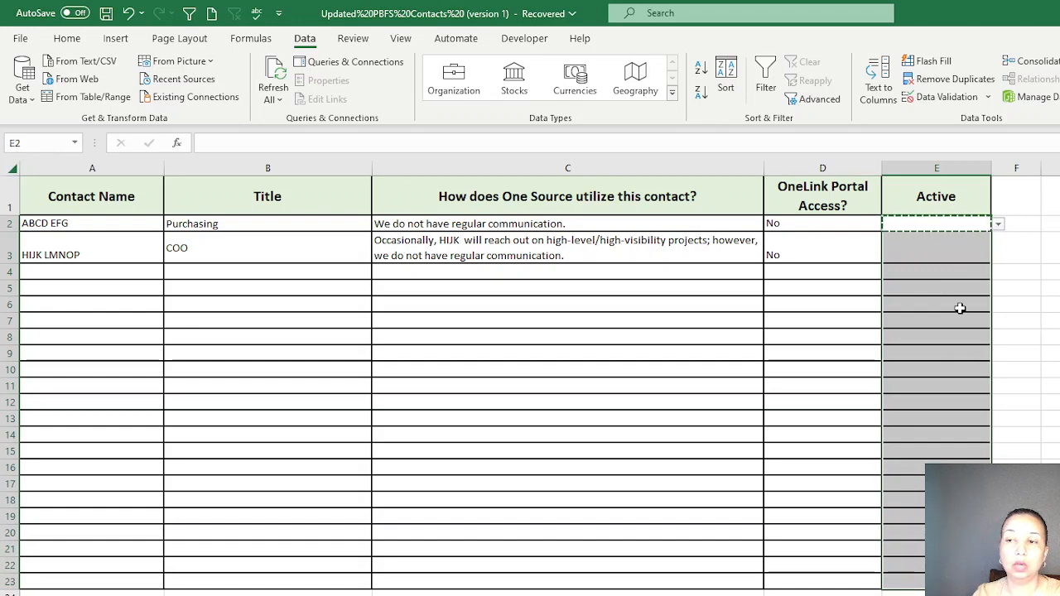
click(998, 322)
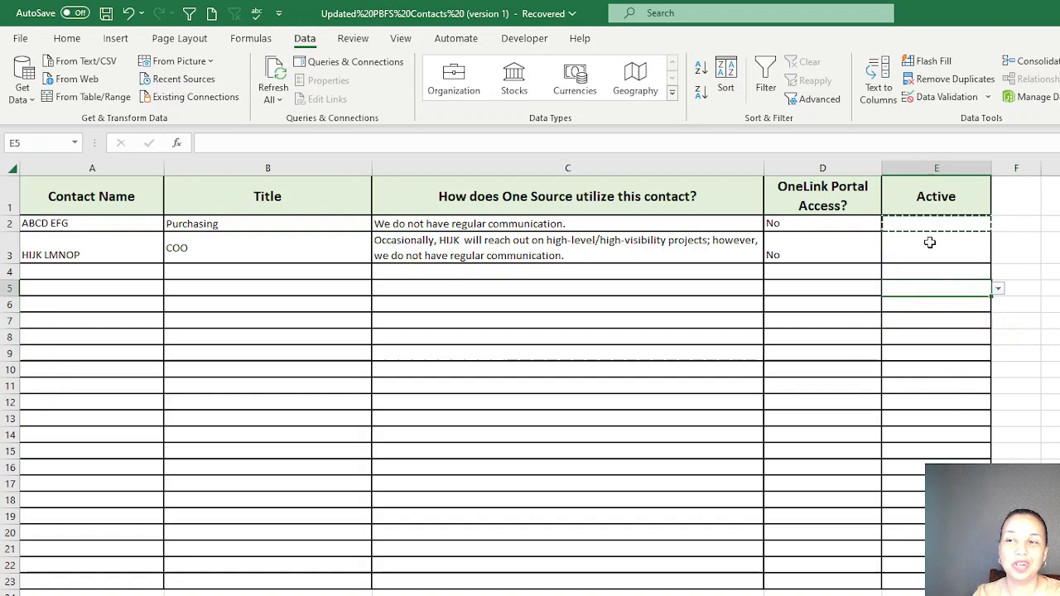
click(936, 255)
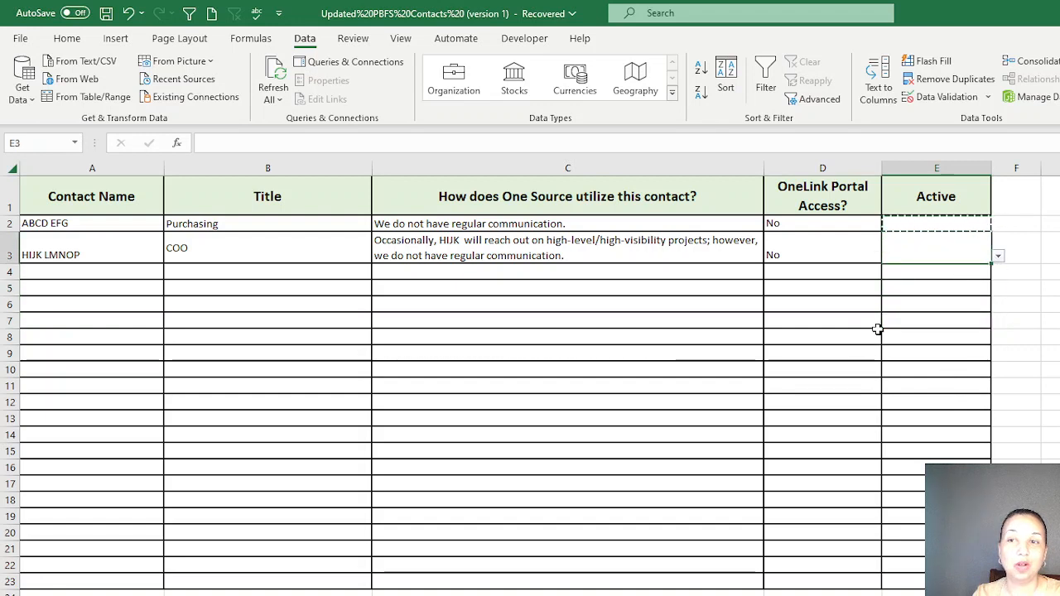
click(933, 337)
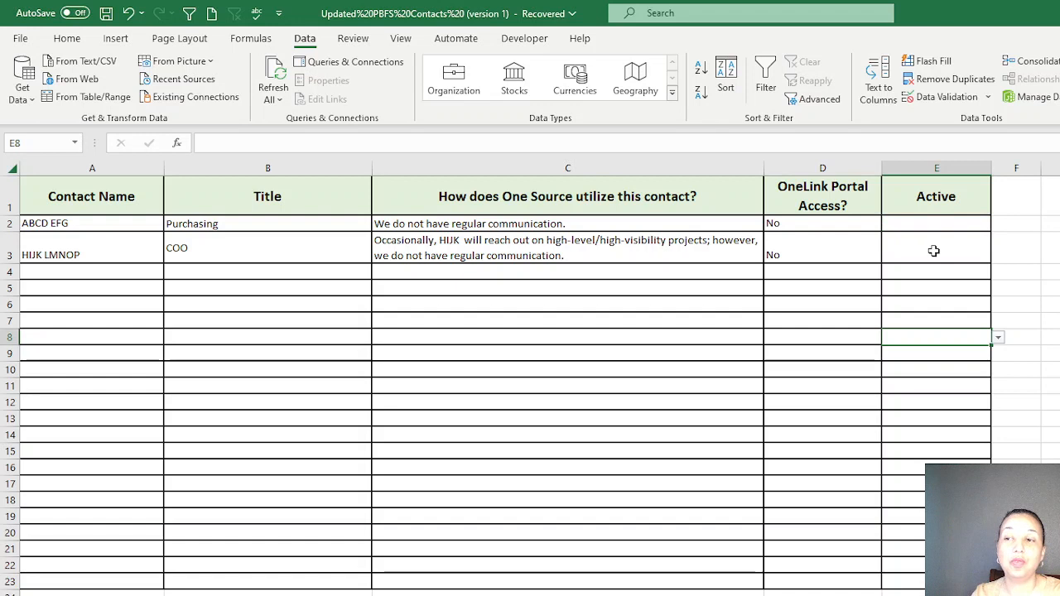
click(936, 238)
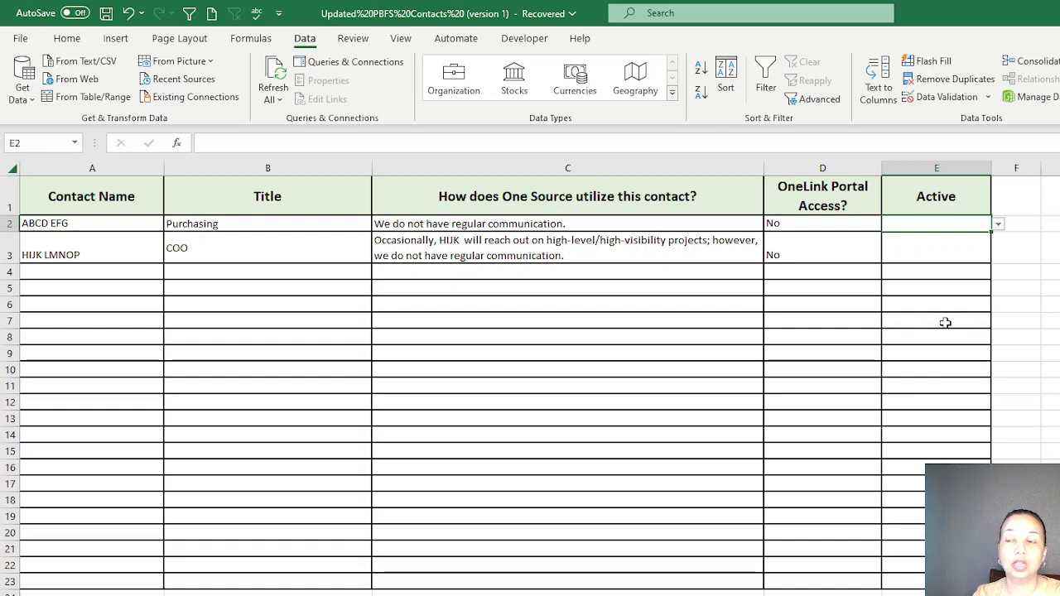
click(936, 322)
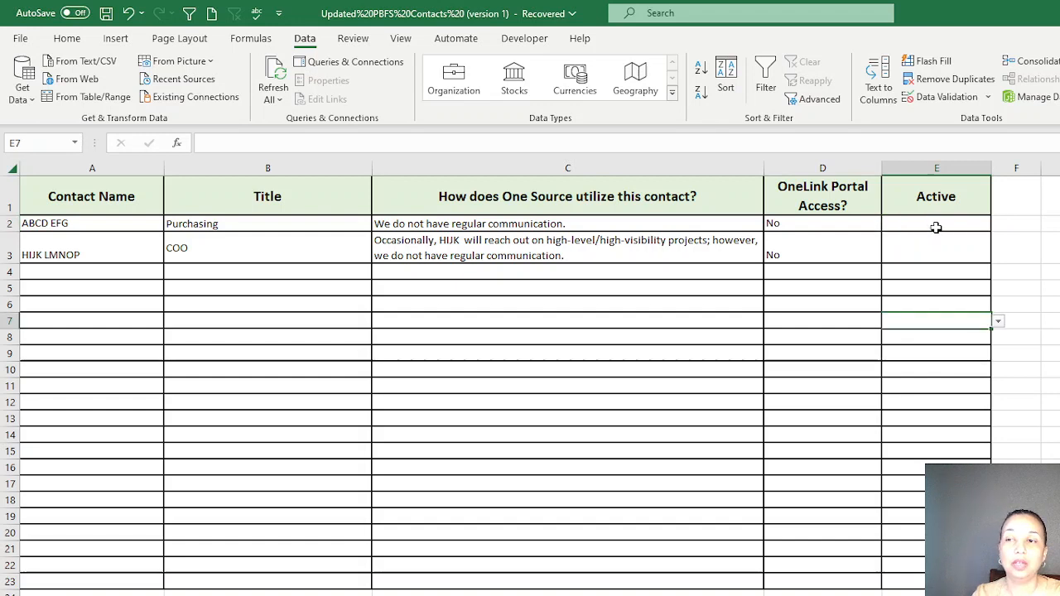
click(936, 223)
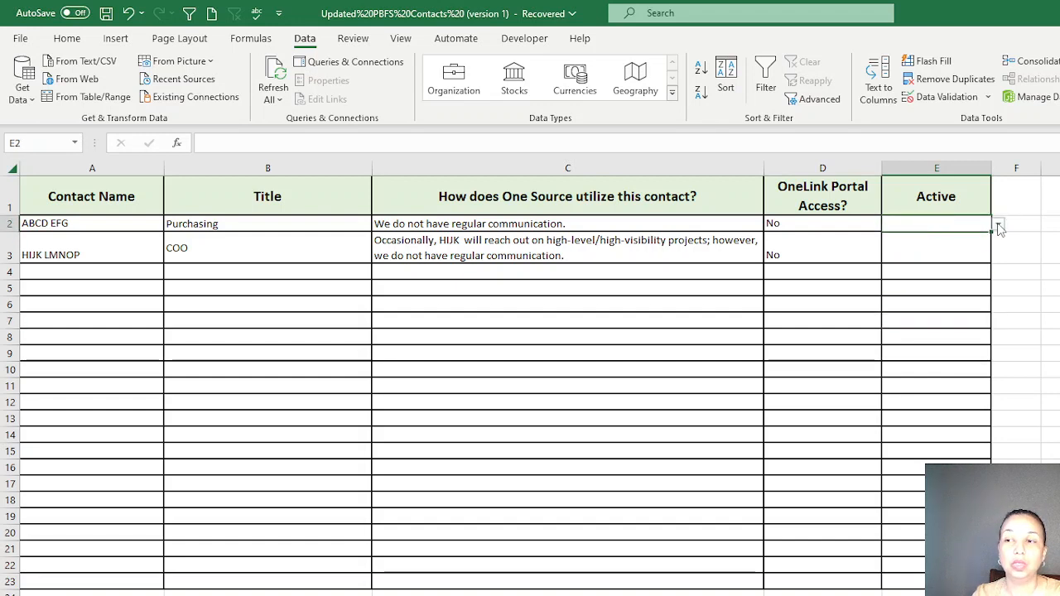
text(YES)
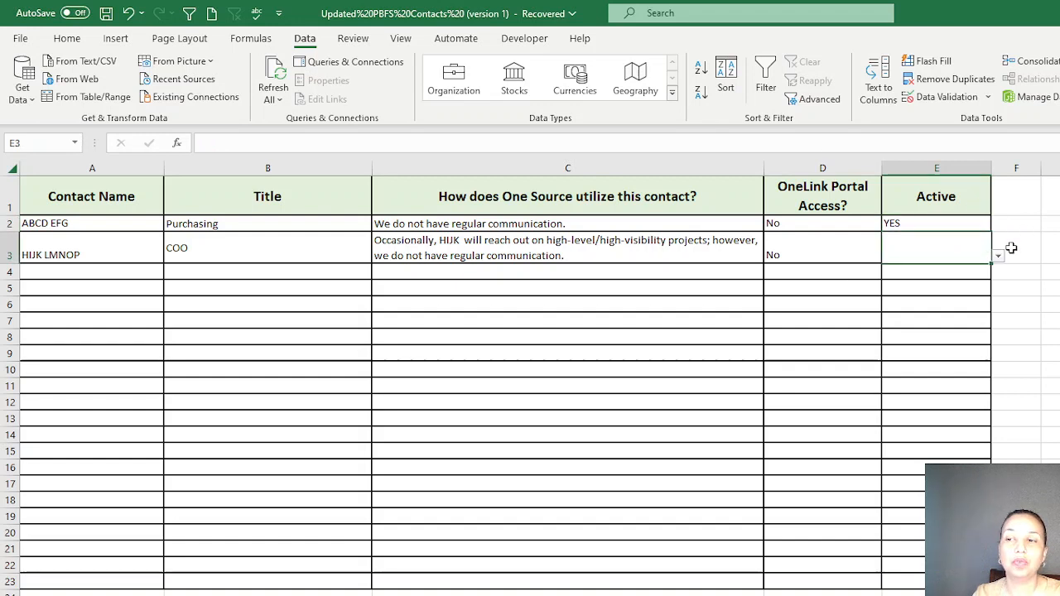
text(NO)
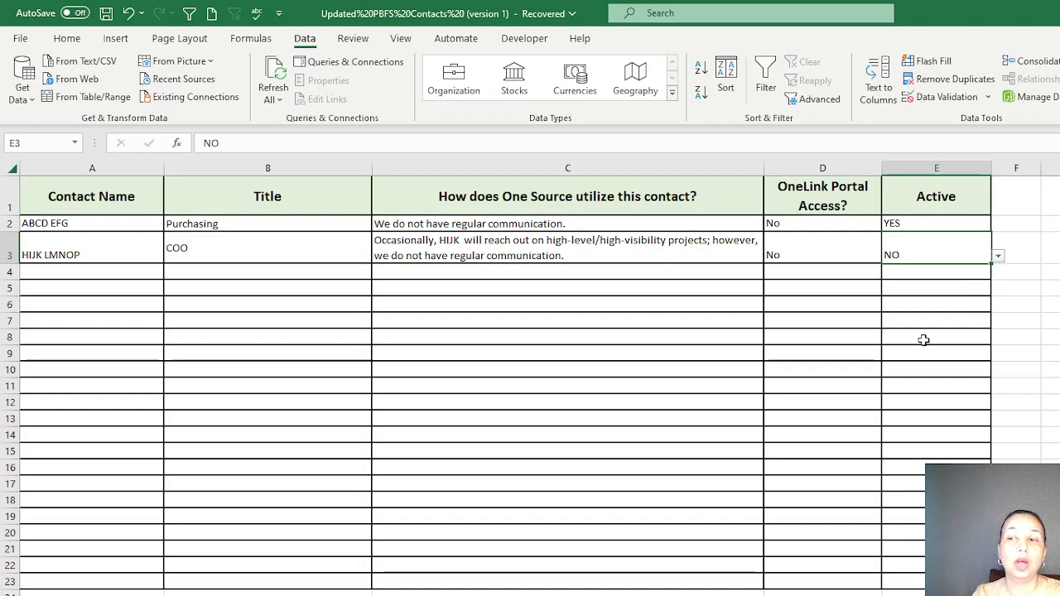
click(936, 337)
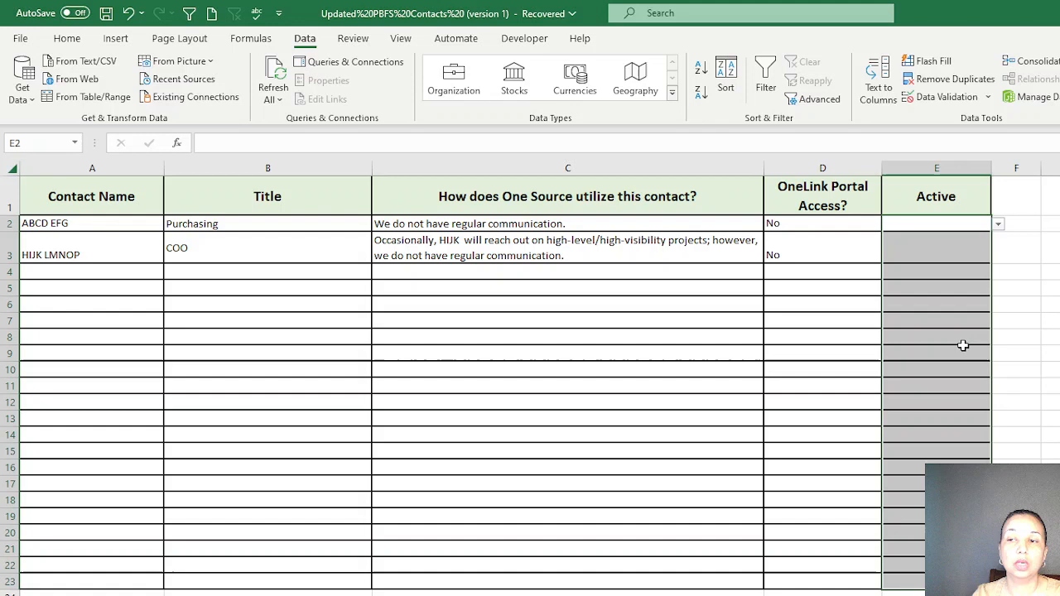
mouse_move(617, 216)
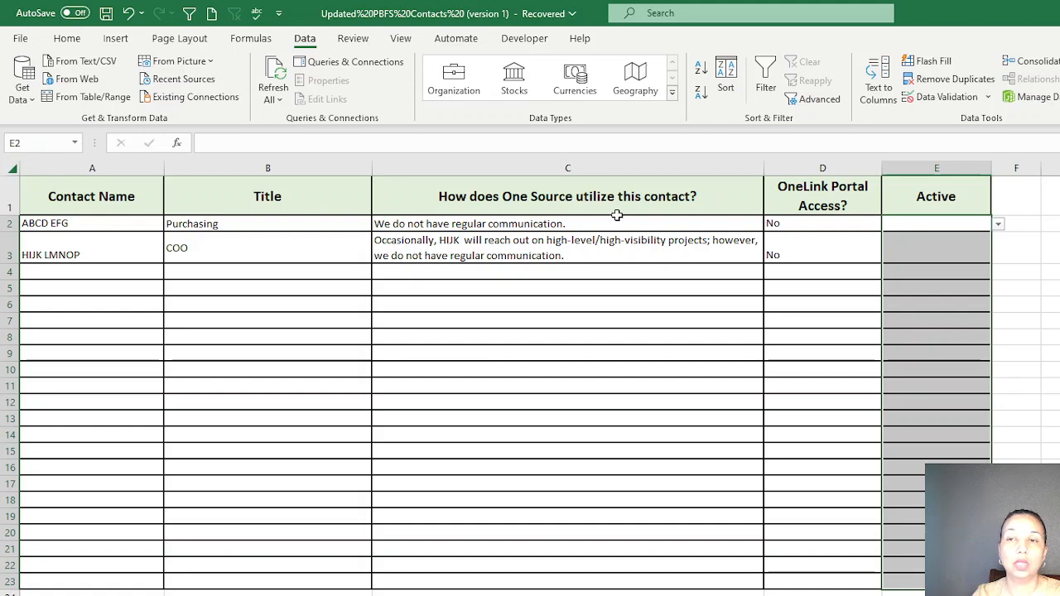
- Add an Equal To rule giving YES cells Green Fill with Dark Green Text
click(66, 38)
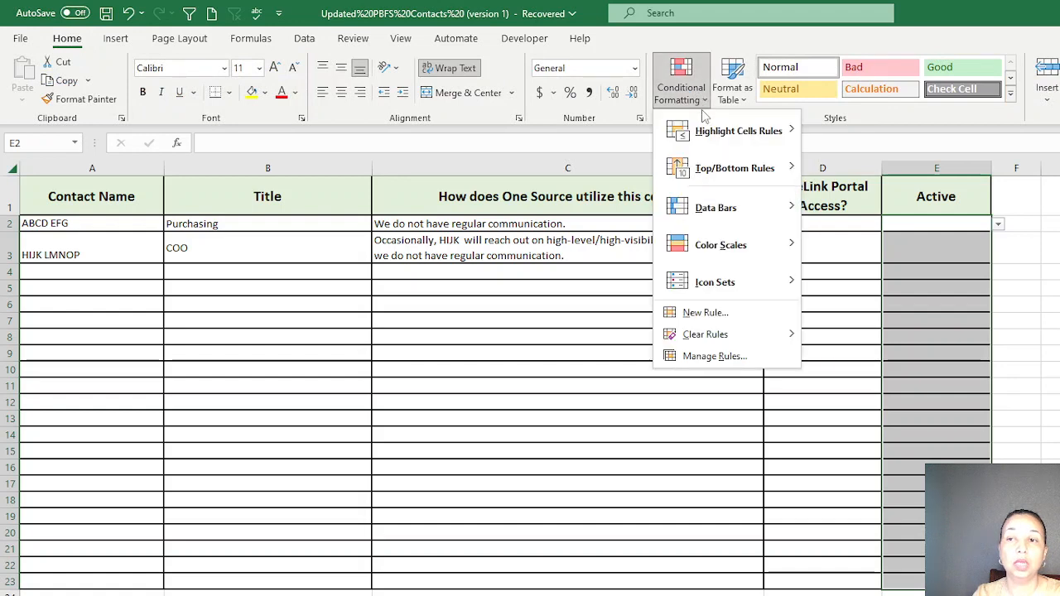
mouse_move(736, 168)
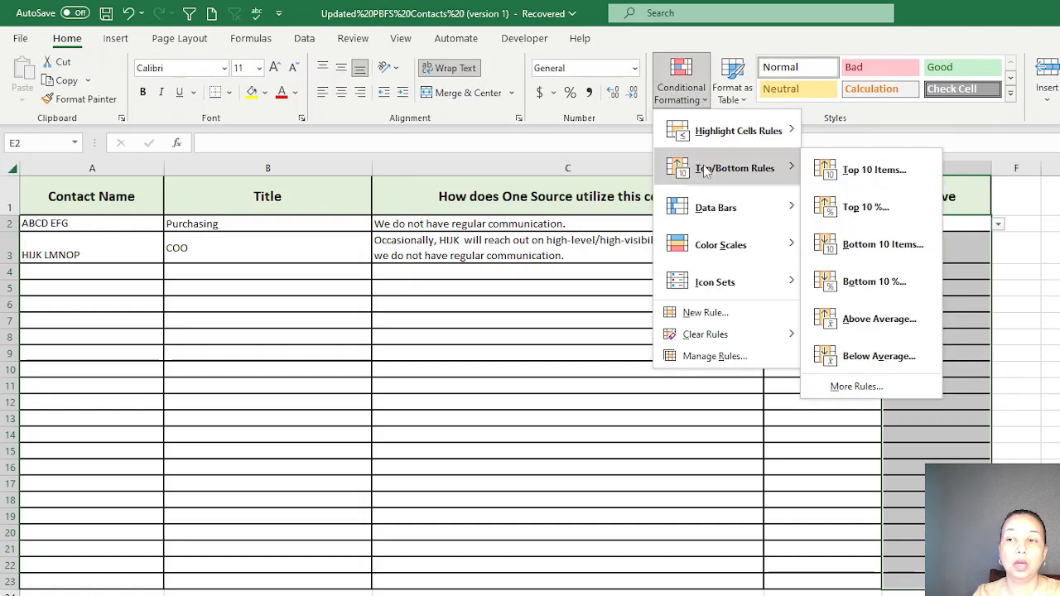
mouse_move(739, 130)
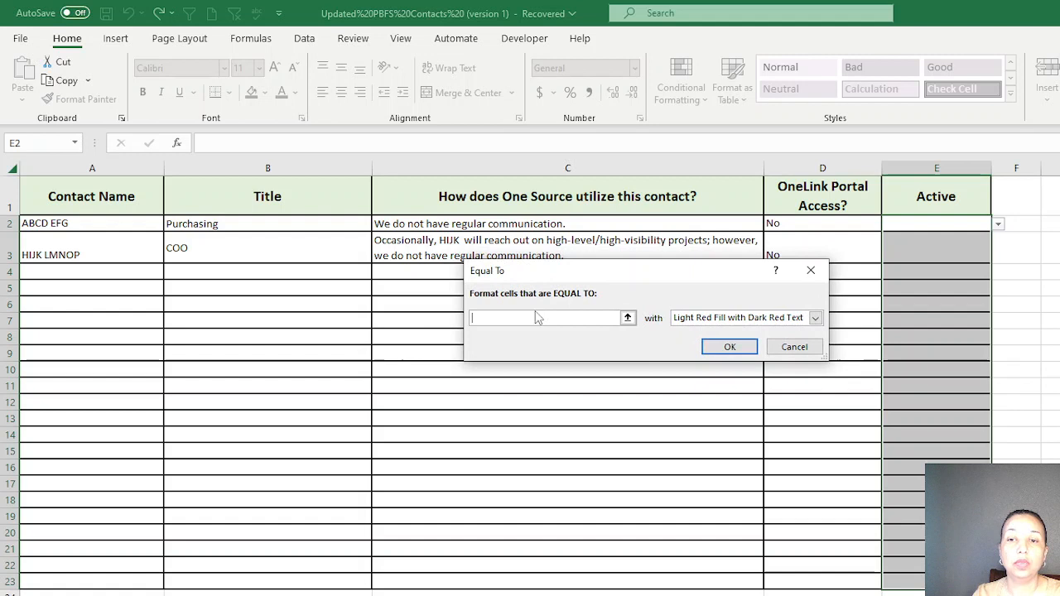
mouse_move(558, 277)
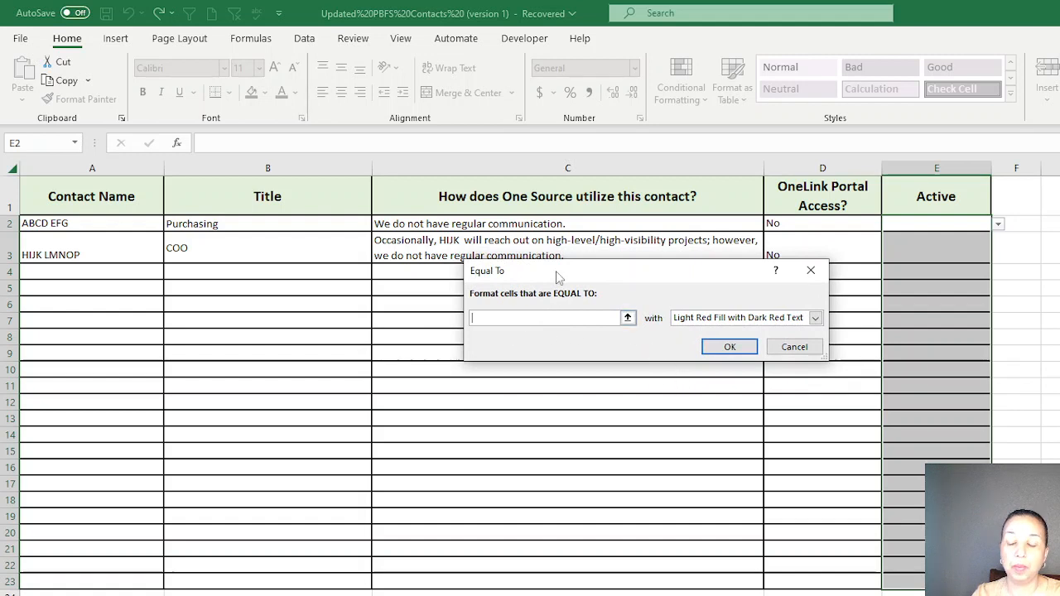
text(YES)
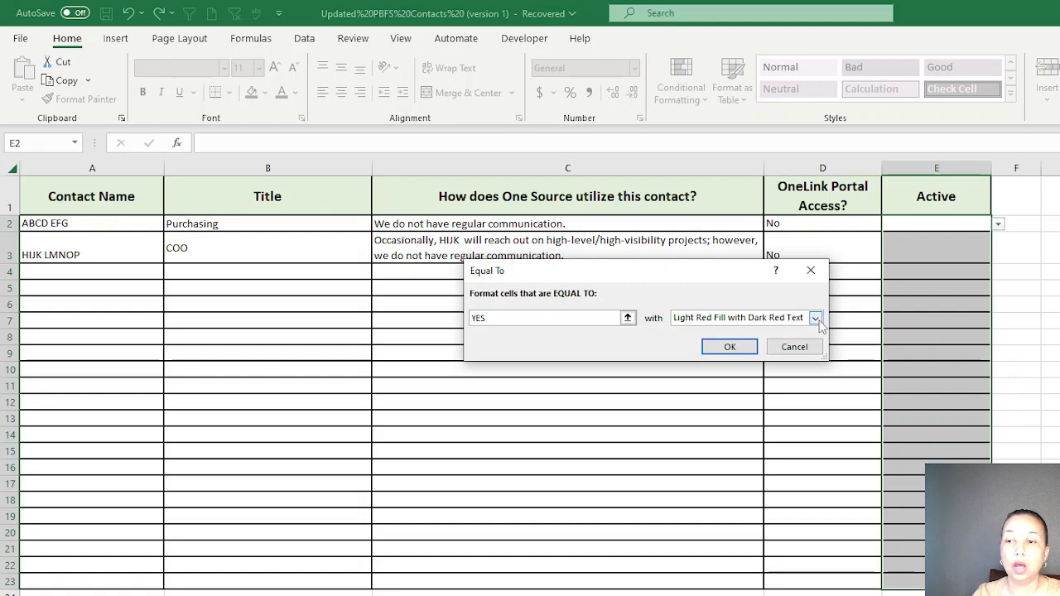
click(816, 319)
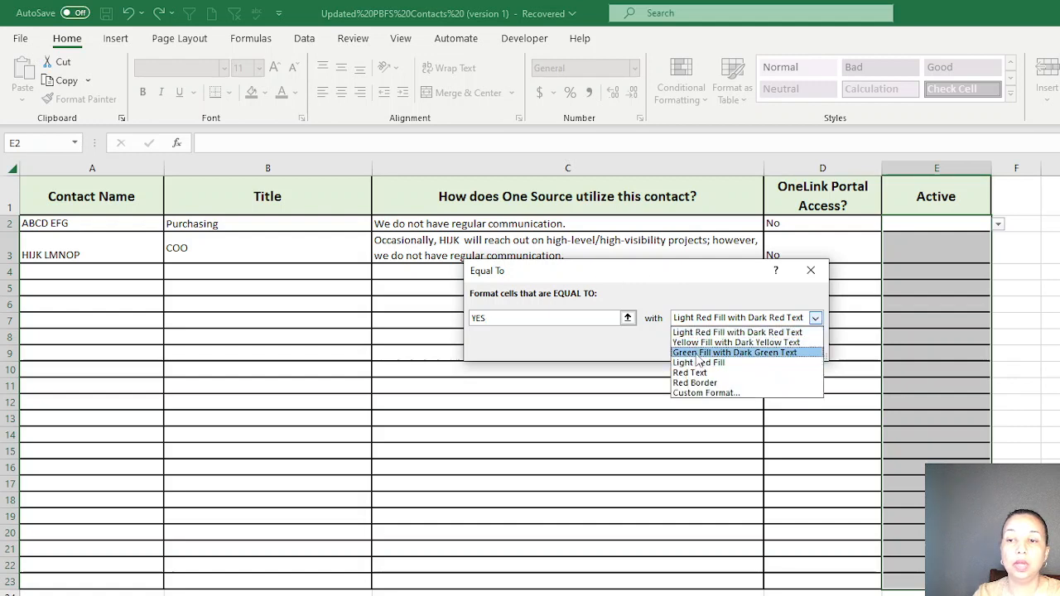
click(735, 352)
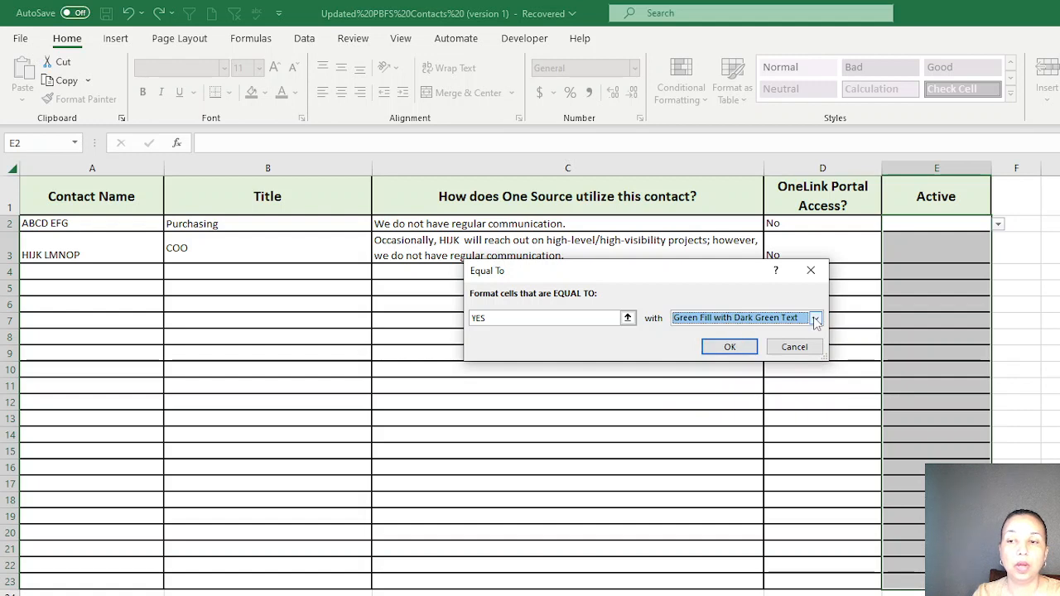
click(816, 318)
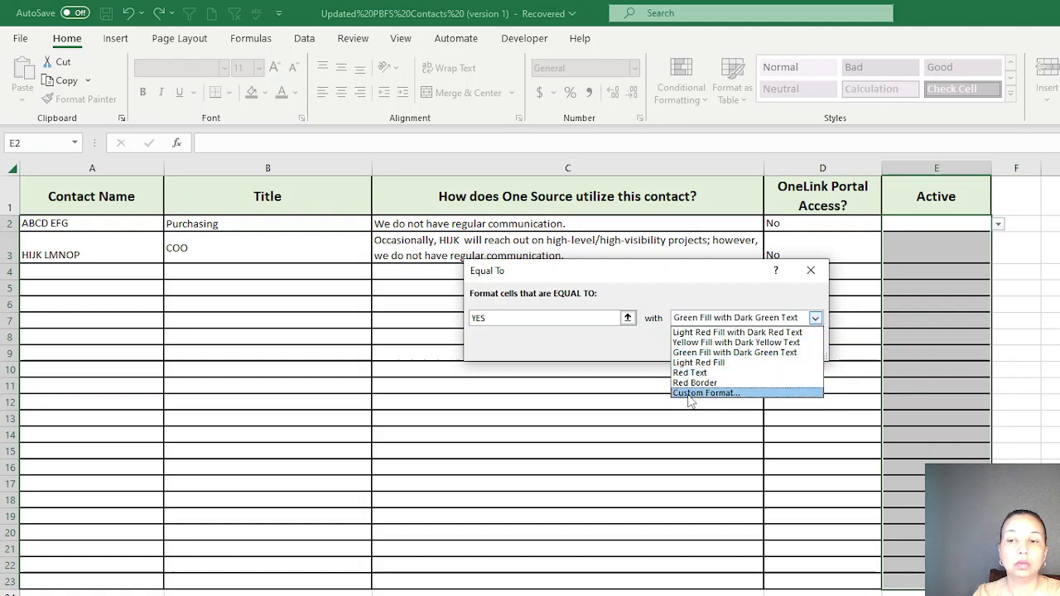
click(705, 393)
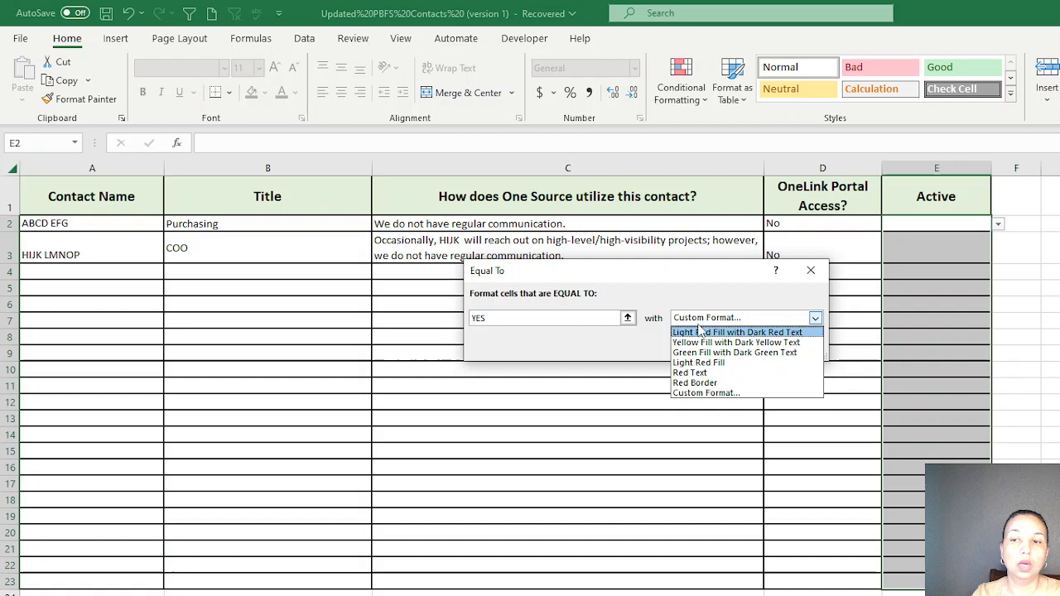
click(735, 352)
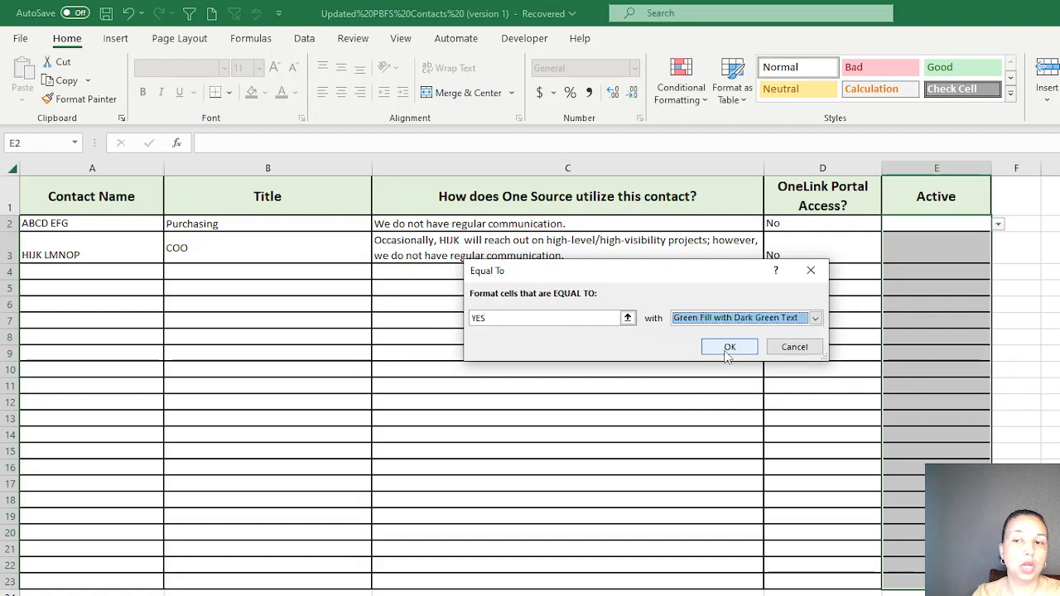
click(730, 346)
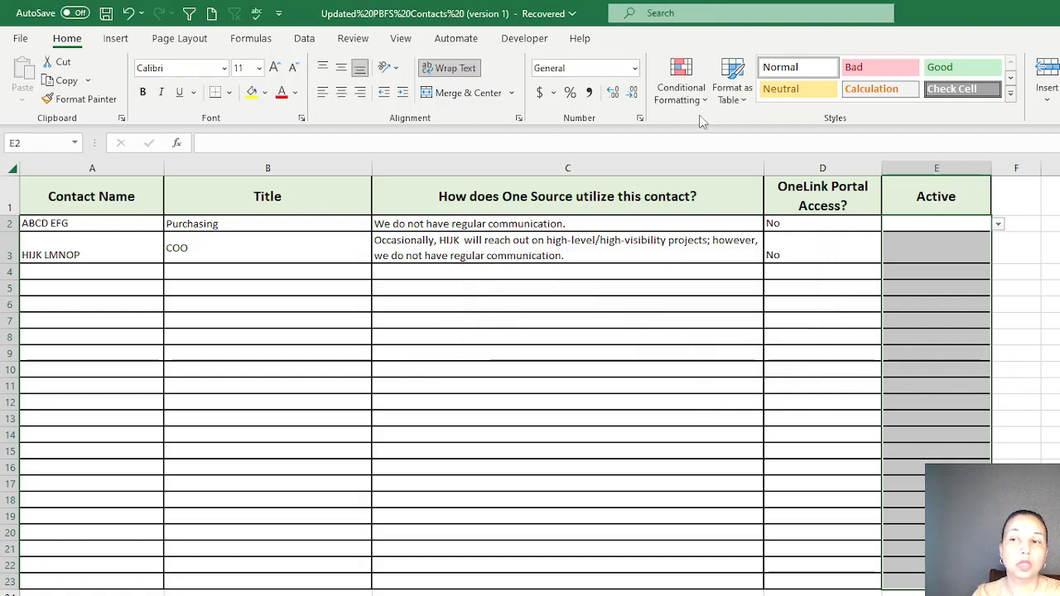
- Add an Equal To rule giving NO cells Light Red Fill with Dark Red Text
click(681, 80)
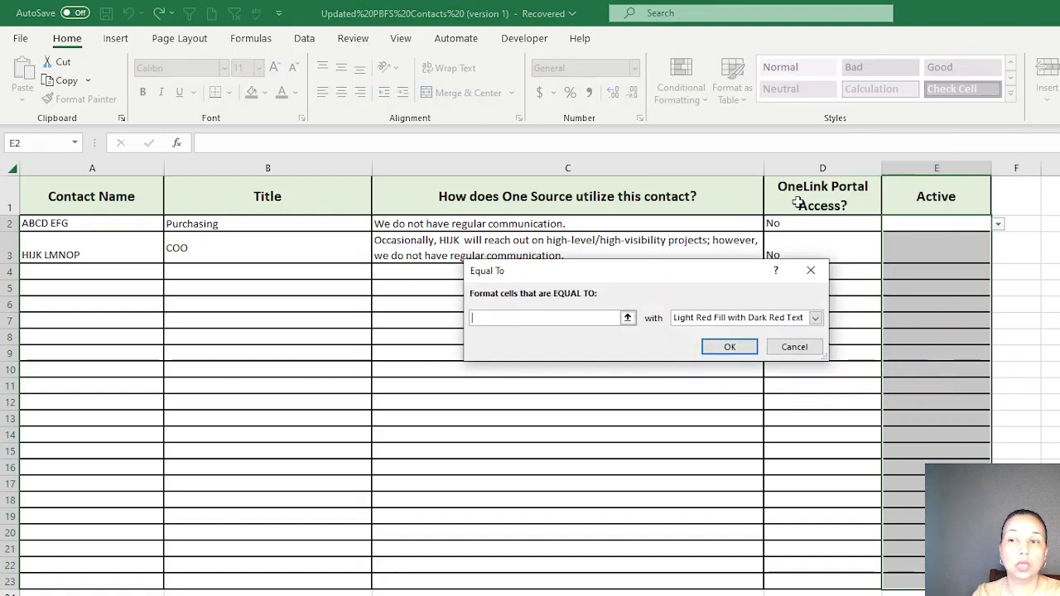
mouse_move(654, 286)
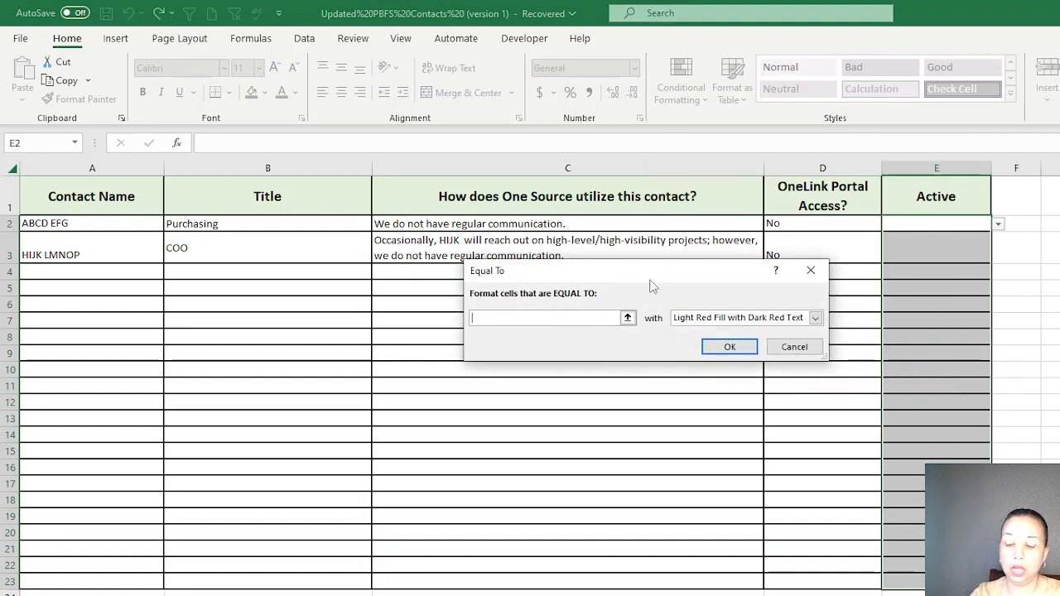
text(NO)
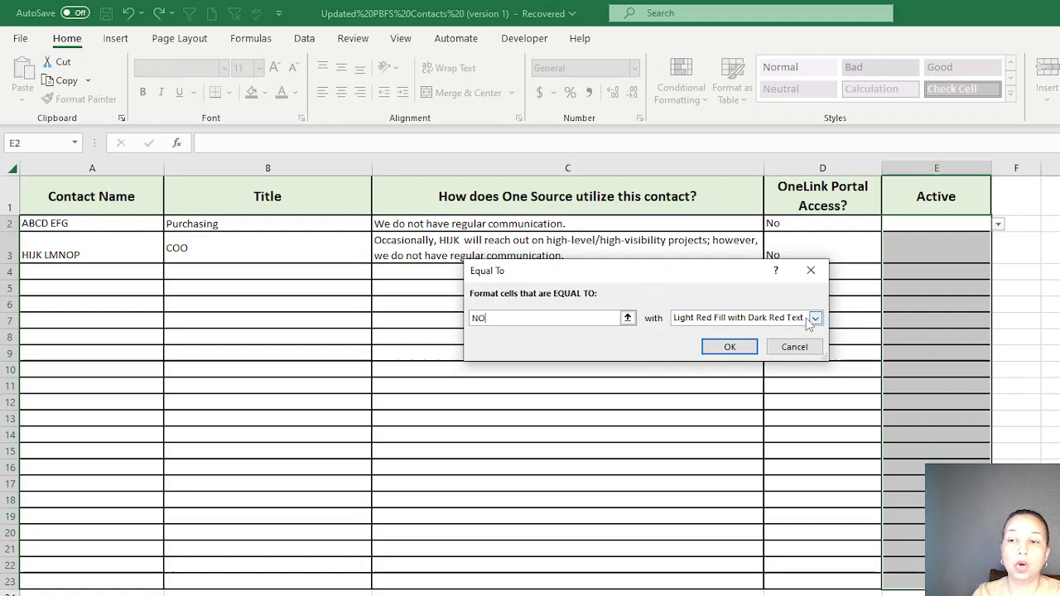
click(816, 317)
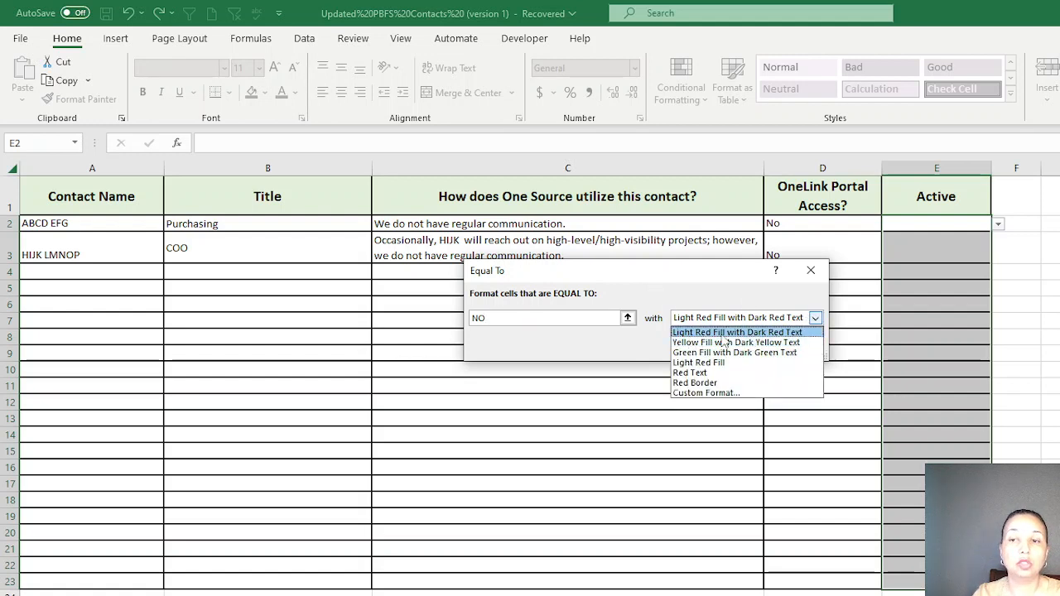
click(738, 332)
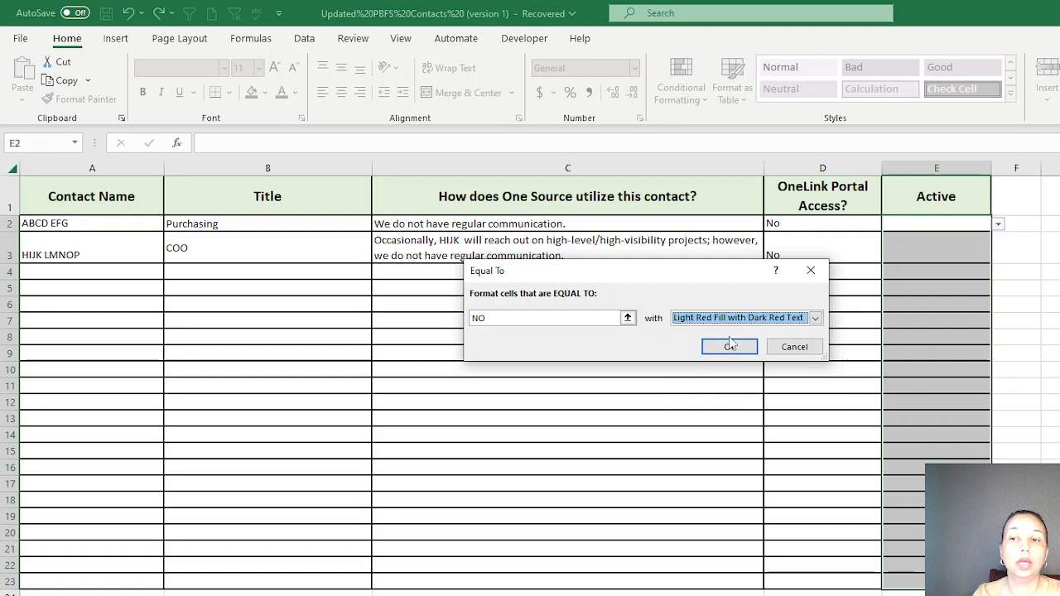
click(815, 317)
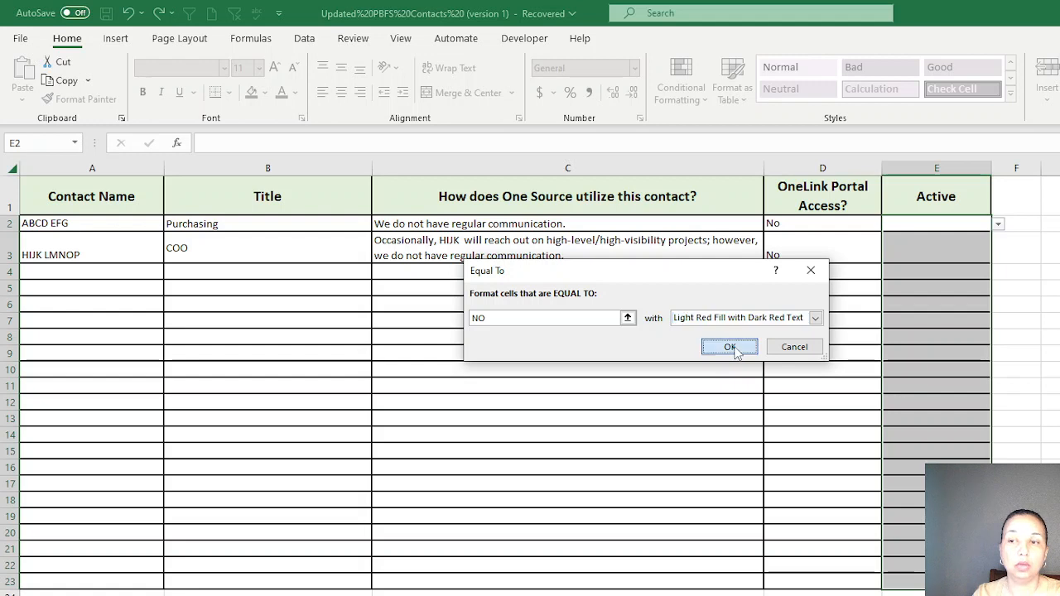
click(729, 346)
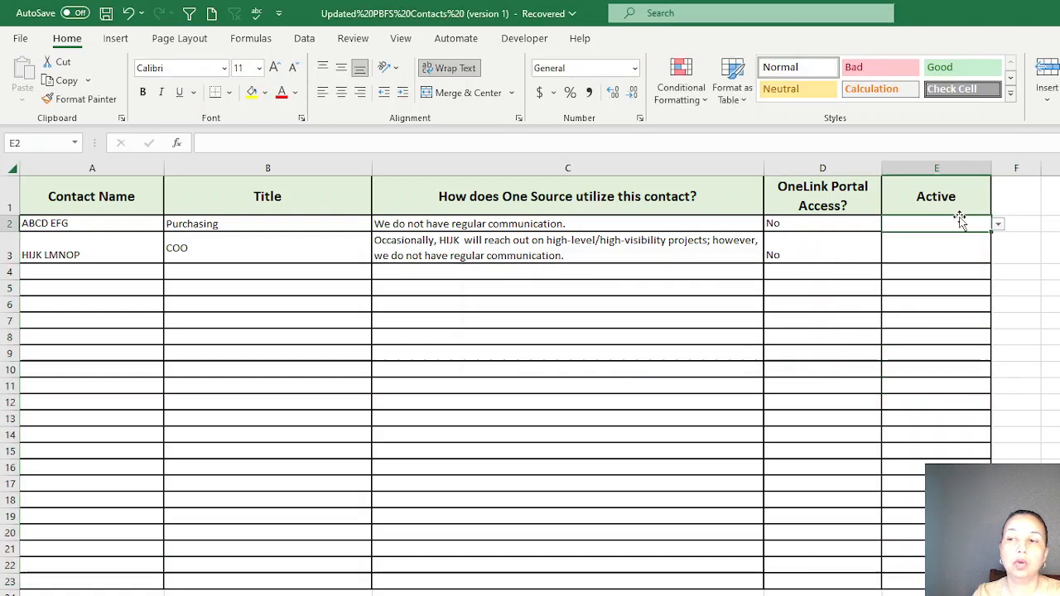
- Enter YES in E9 and No in E13 to see the colouring applied
text(YES)
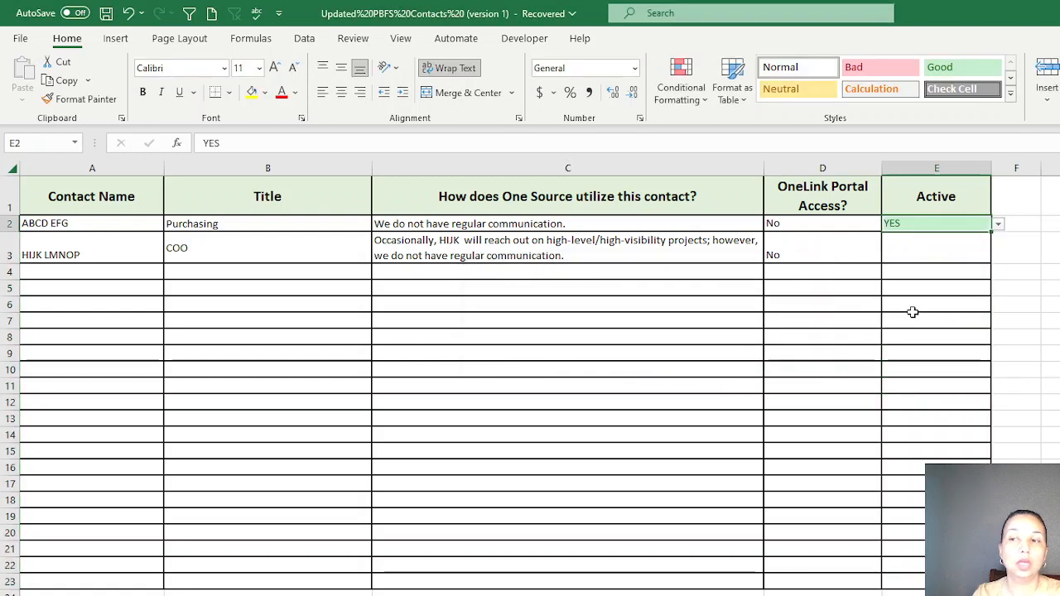
click(998, 354)
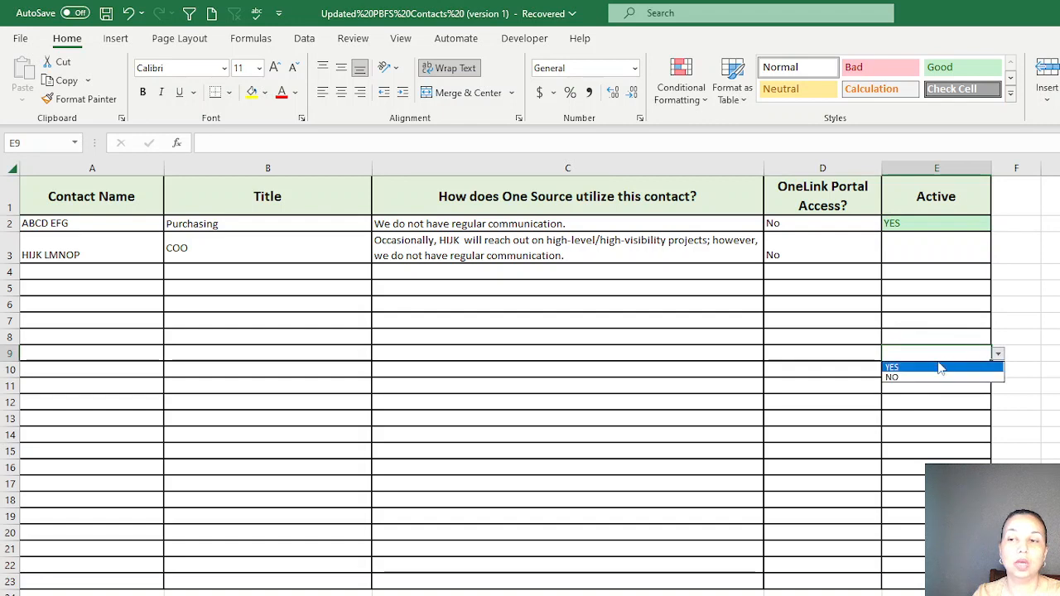
click(892, 367)
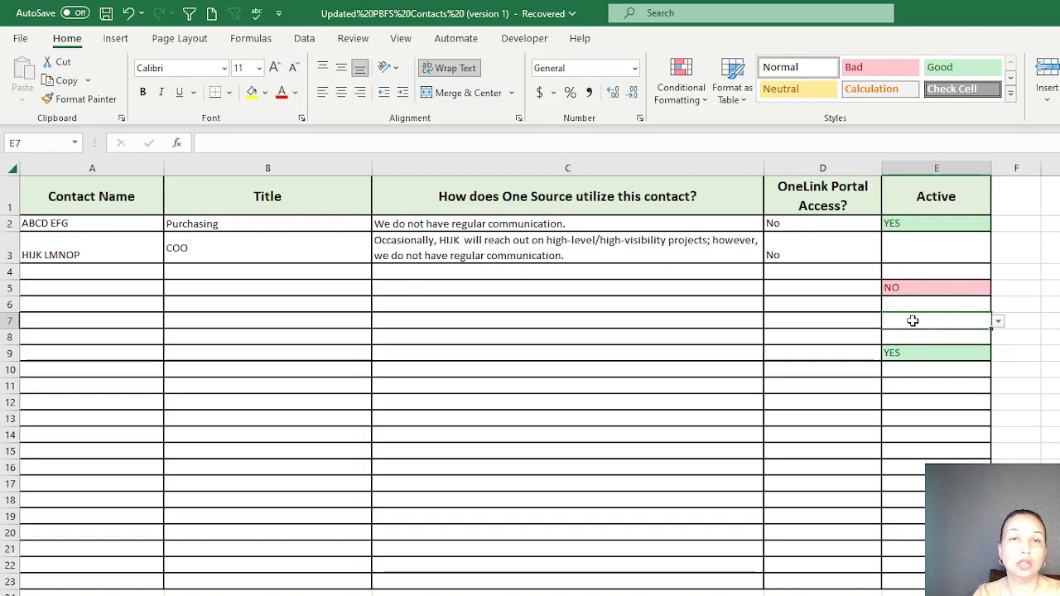
text(N)
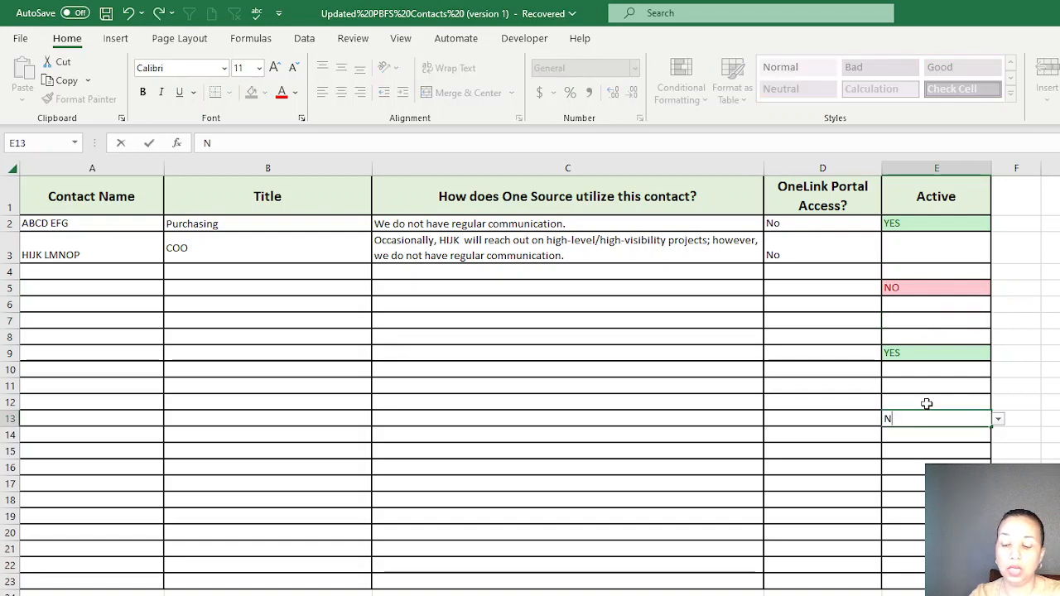
text(o)
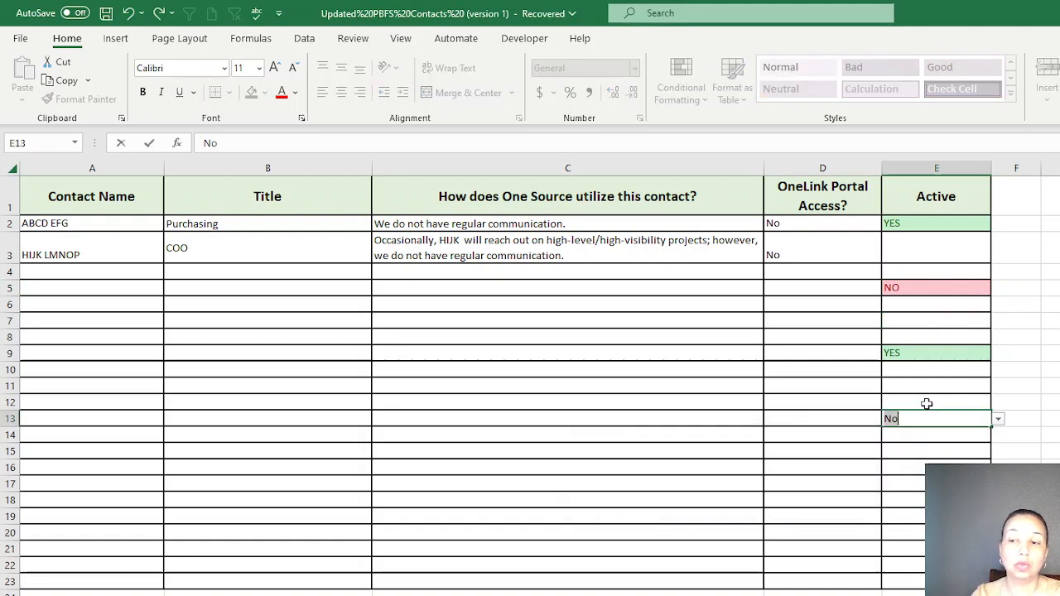
key(Backspace)
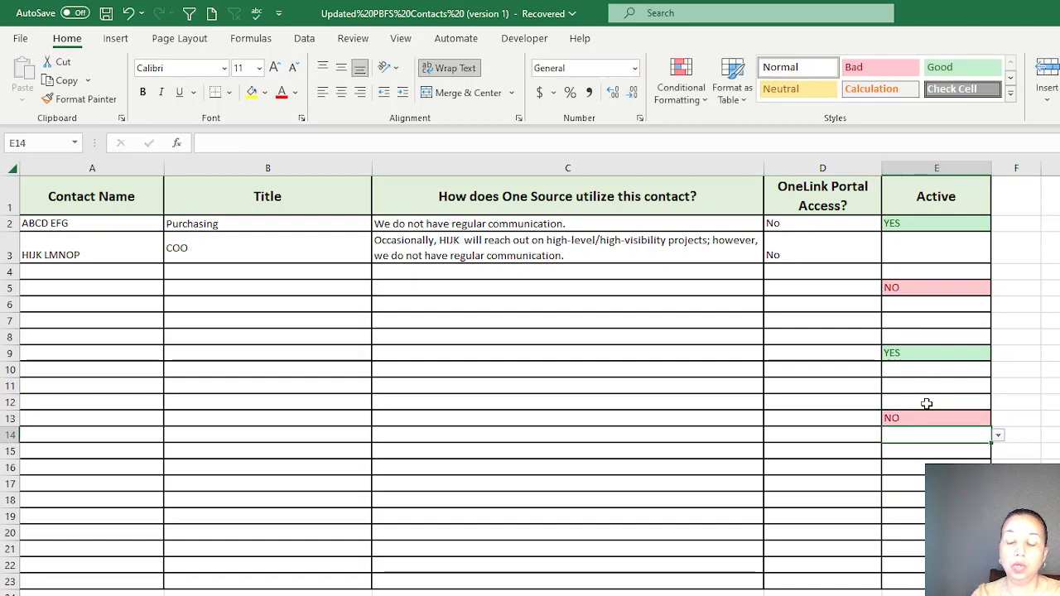
- Type YES in an empty Active cell, then enter lowercase yES to test rejection
click(936, 419)
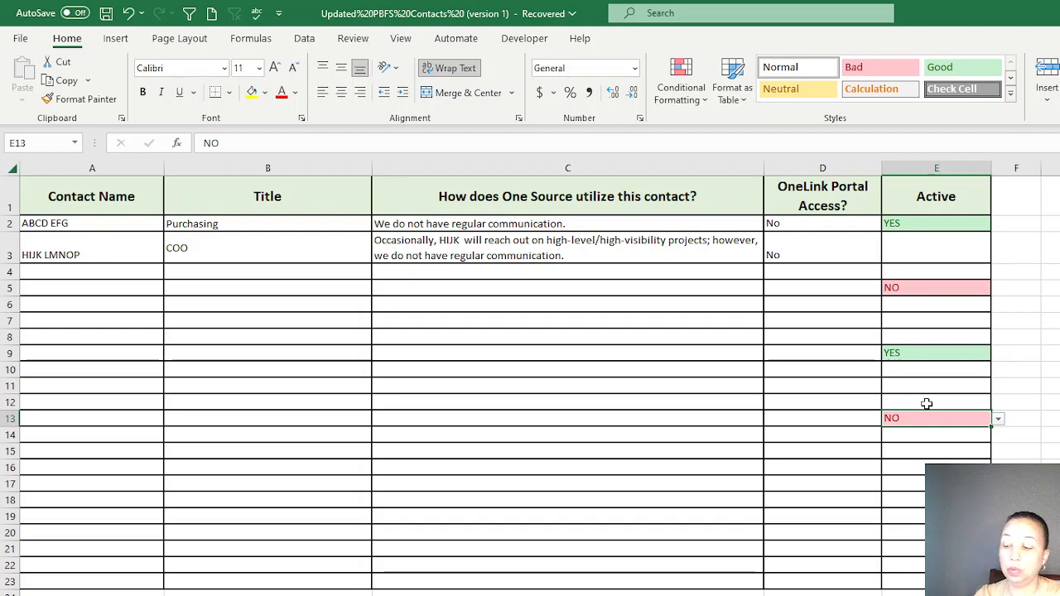
click(936, 402)
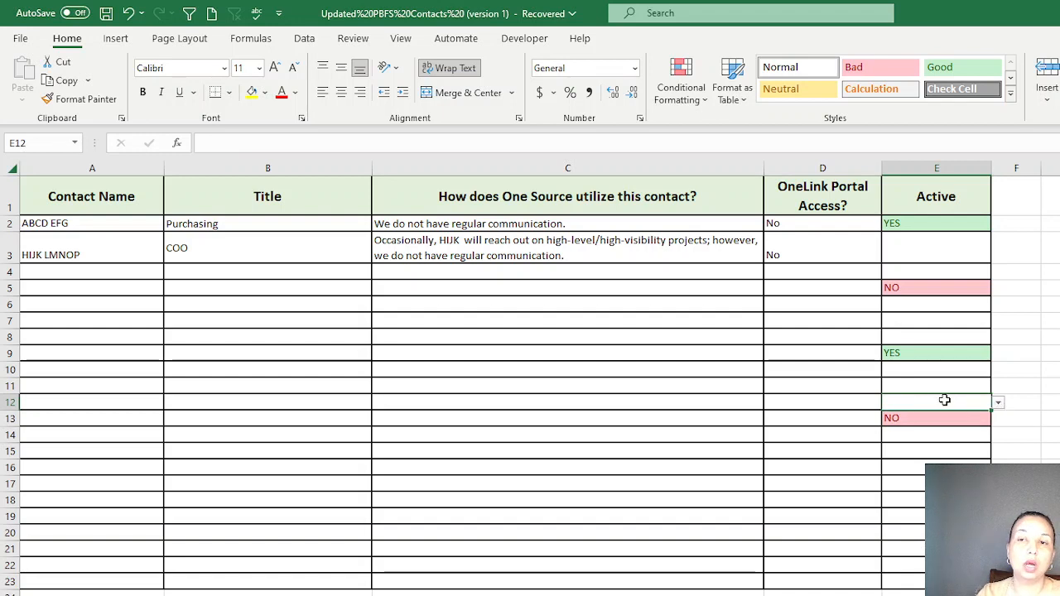
mouse_move(954, 300)
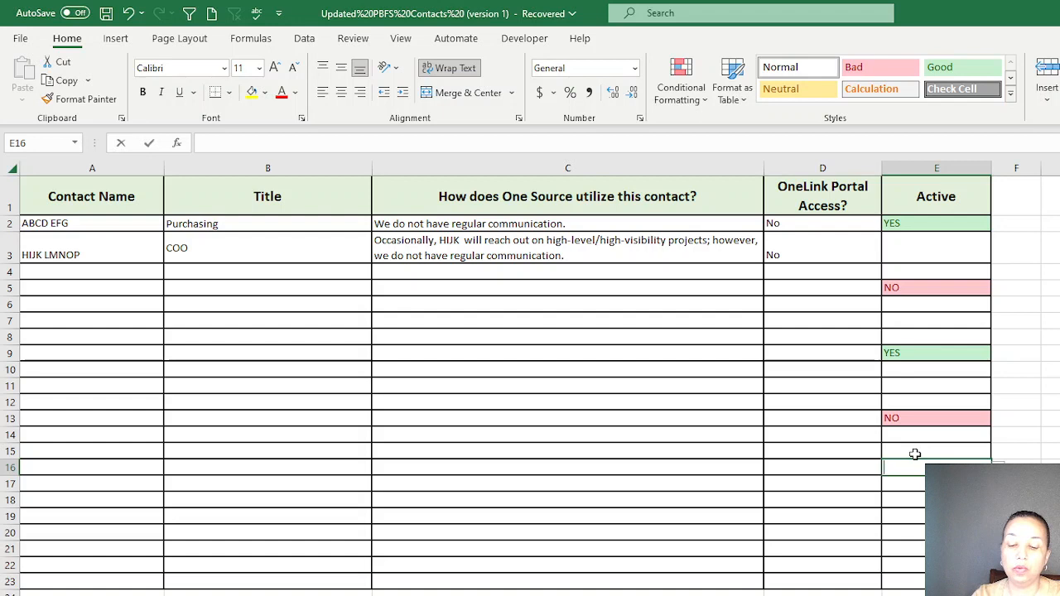
text(YES)
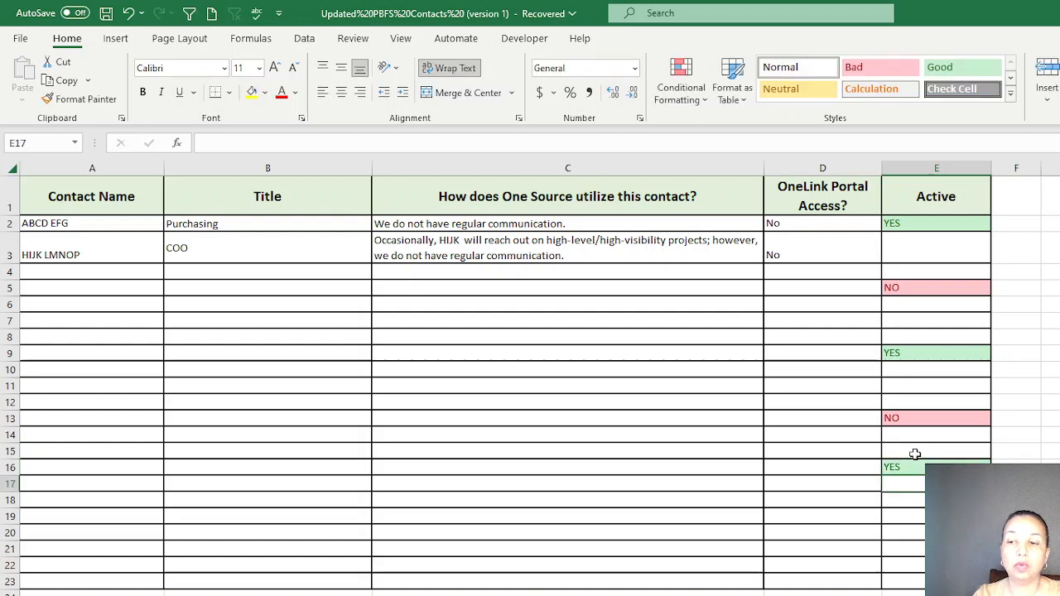
text(yES)
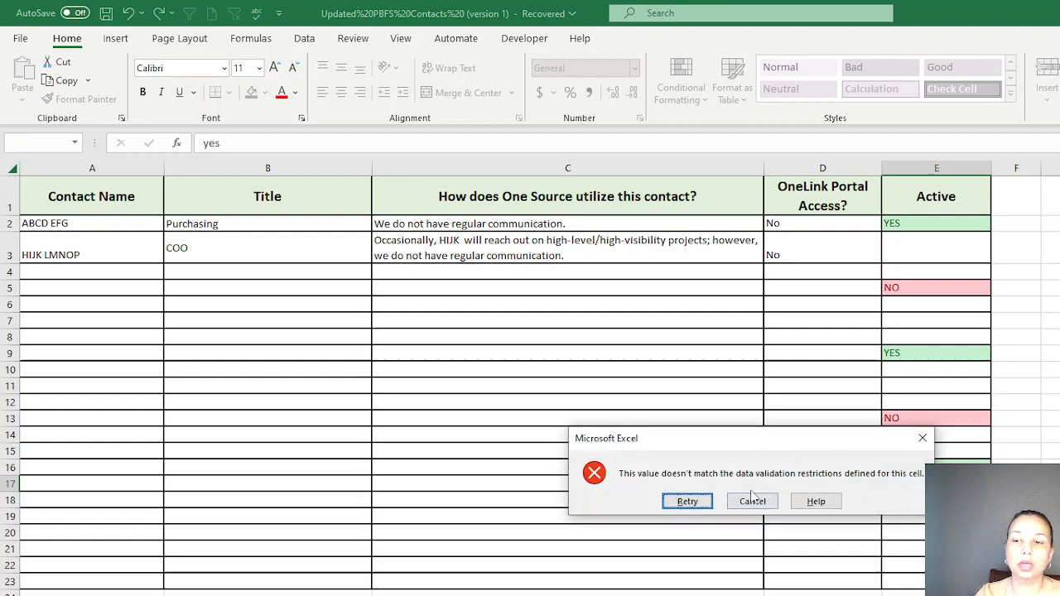
- Cancel the rejected yES entry and select the Active column cells E2:E23
click(752, 502)
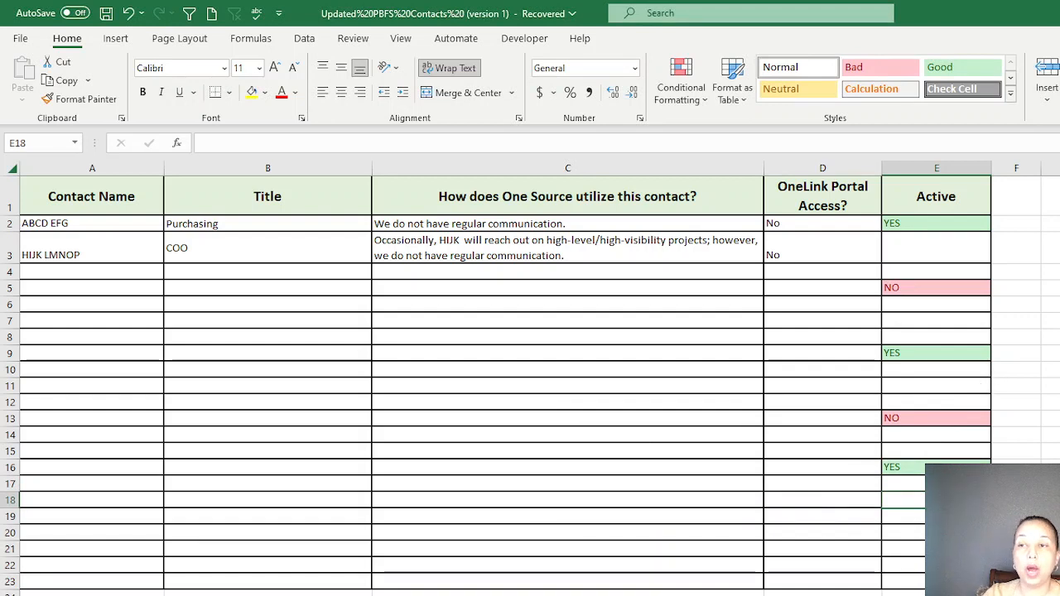
mouse_move(949, 327)
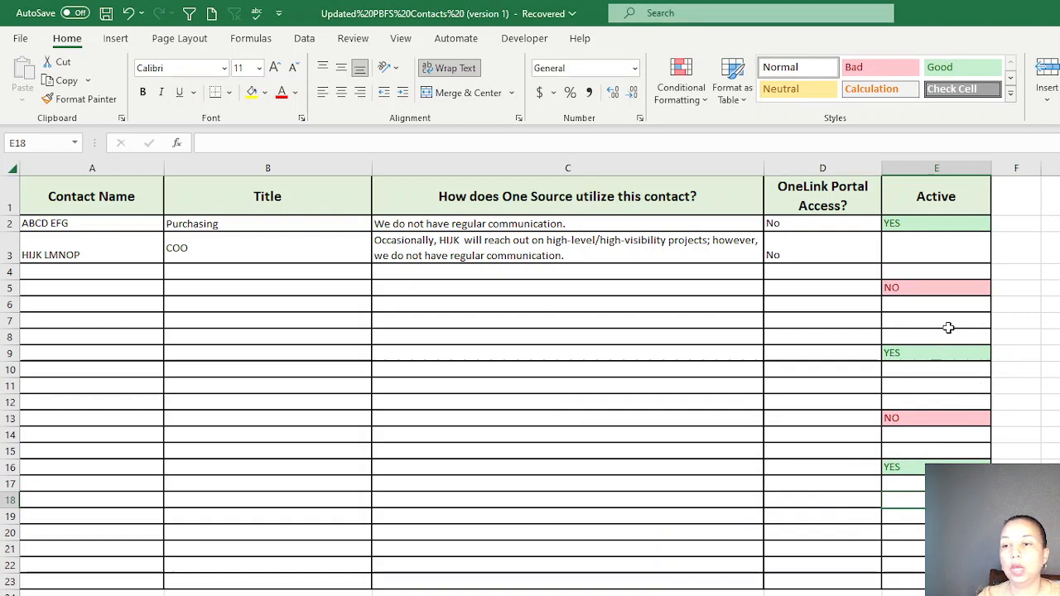
click(936, 246)
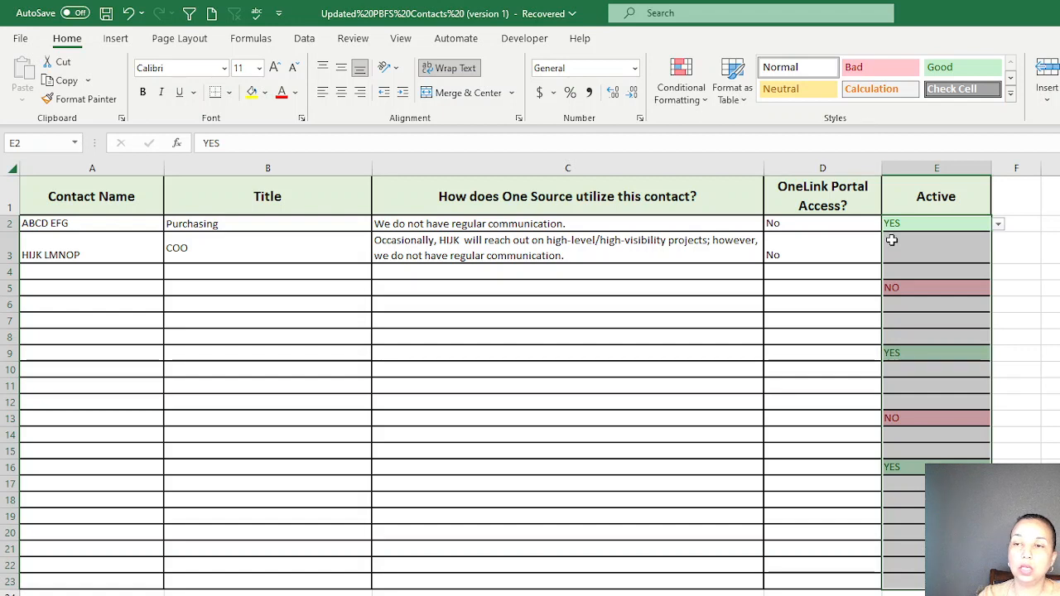
mouse_move(680, 79)
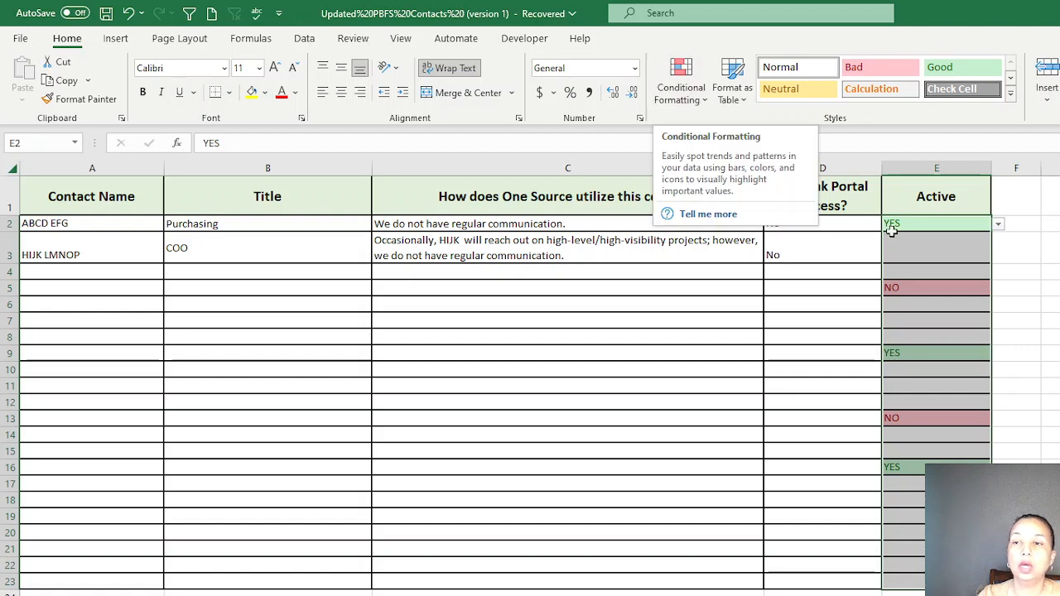
- Clear all conditional formatting rules from the entire sheet, removing the green and red highlights
click(680, 80)
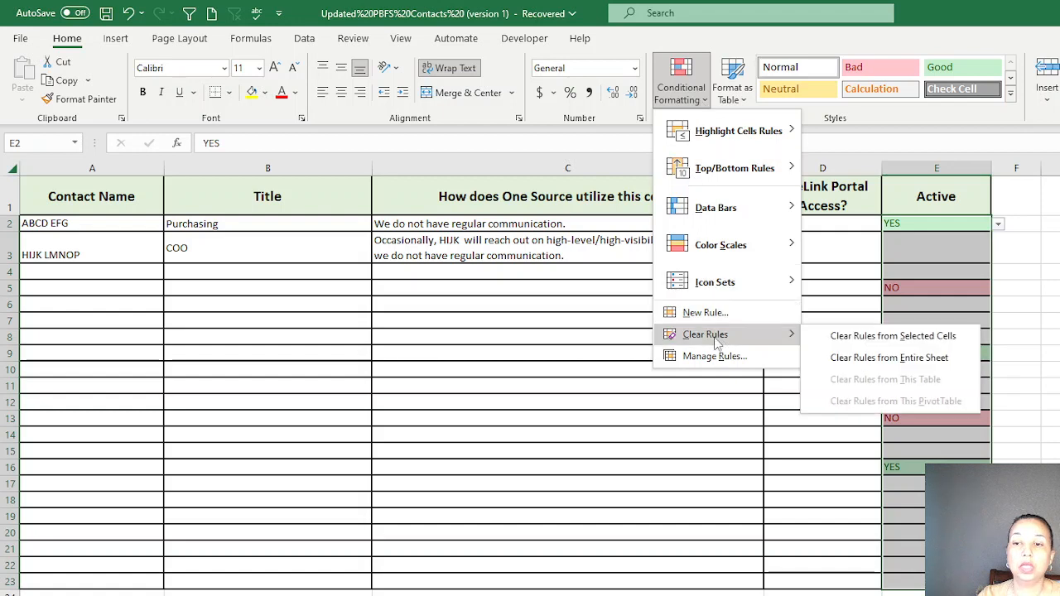
mouse_move(738, 342)
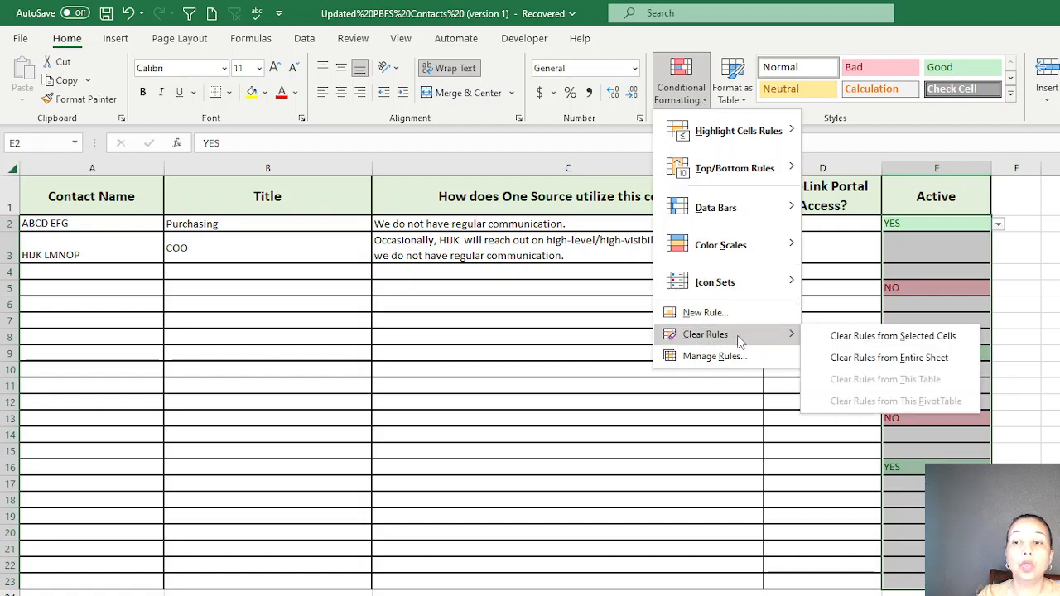
mouse_move(893, 335)
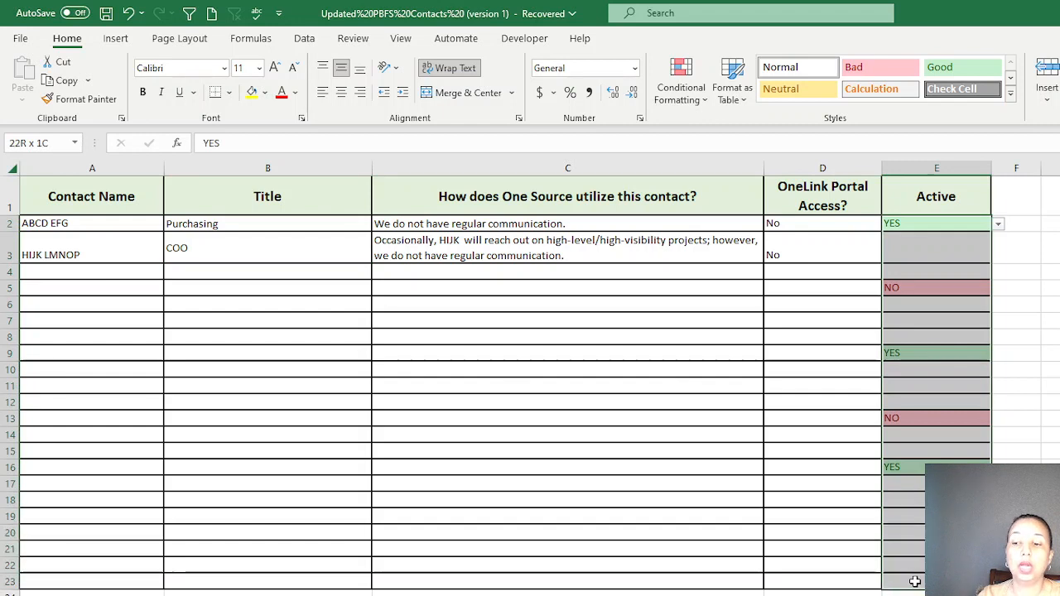
click(680, 80)
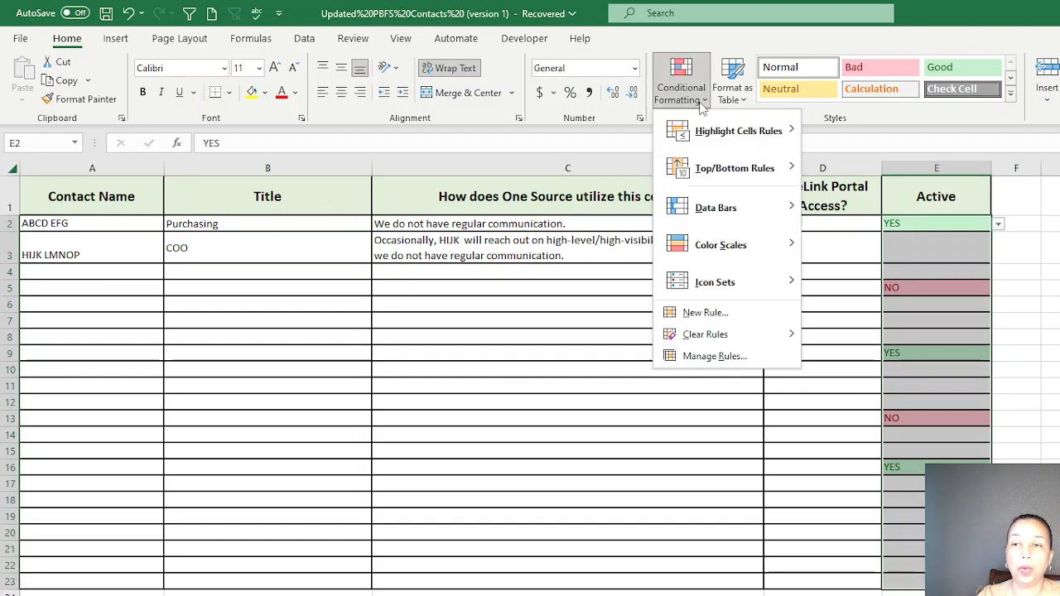
mouse_move(705, 334)
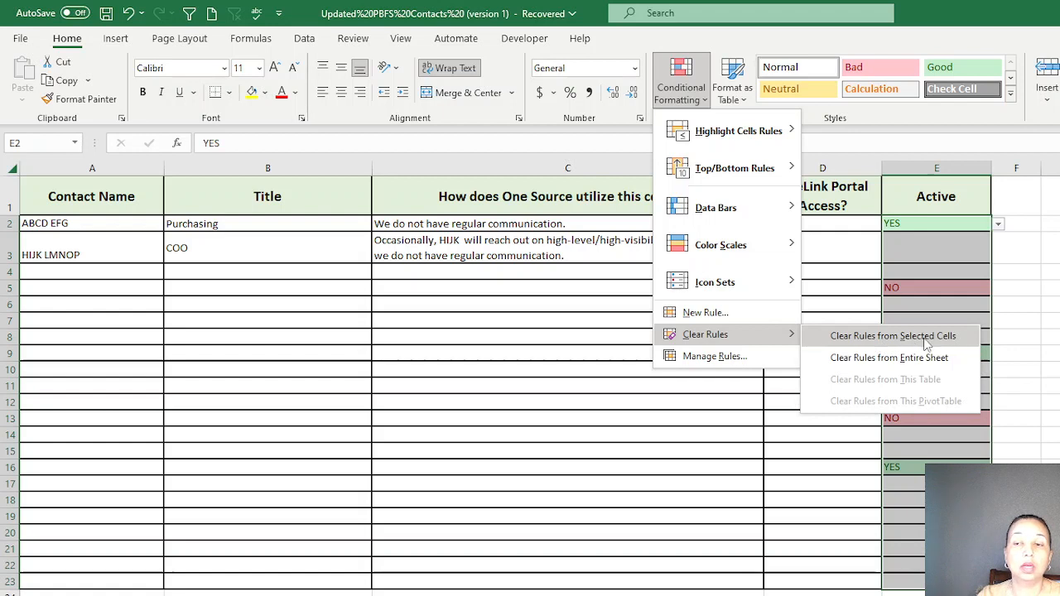
mouse_move(889, 357)
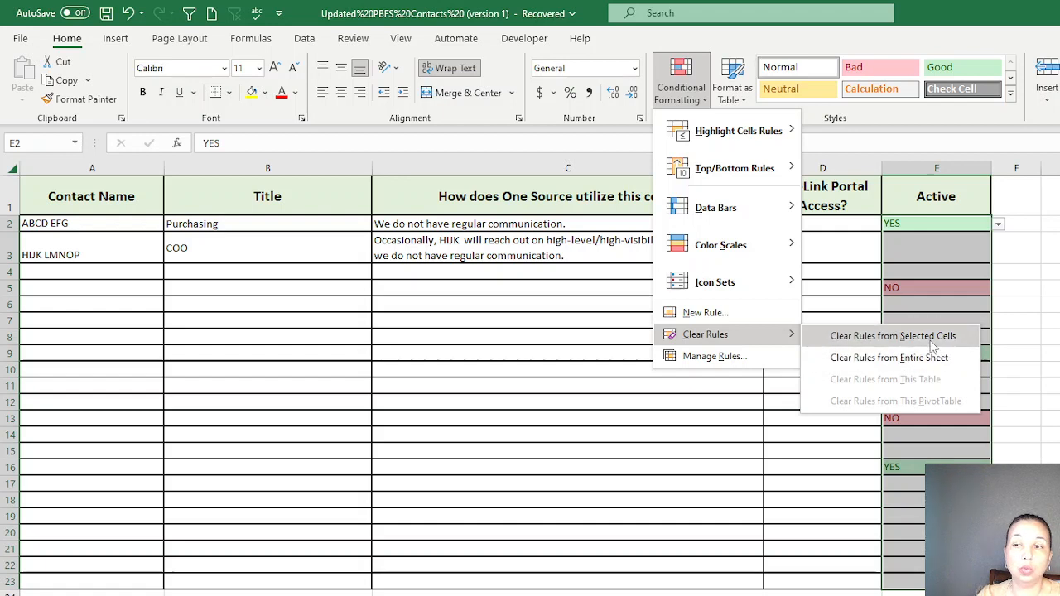
mouse_move(889, 357)
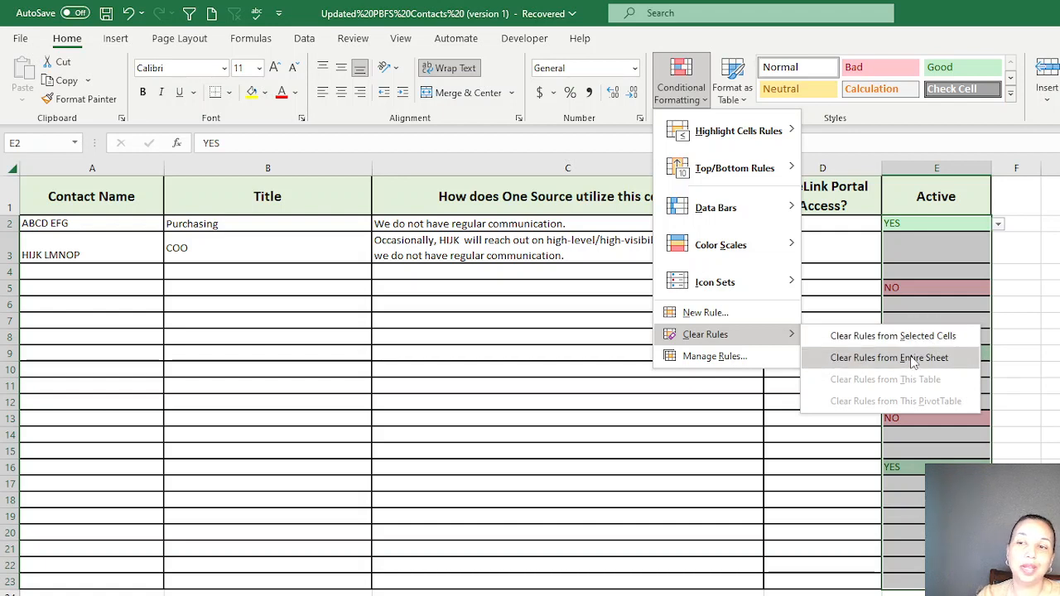
click(888, 357)
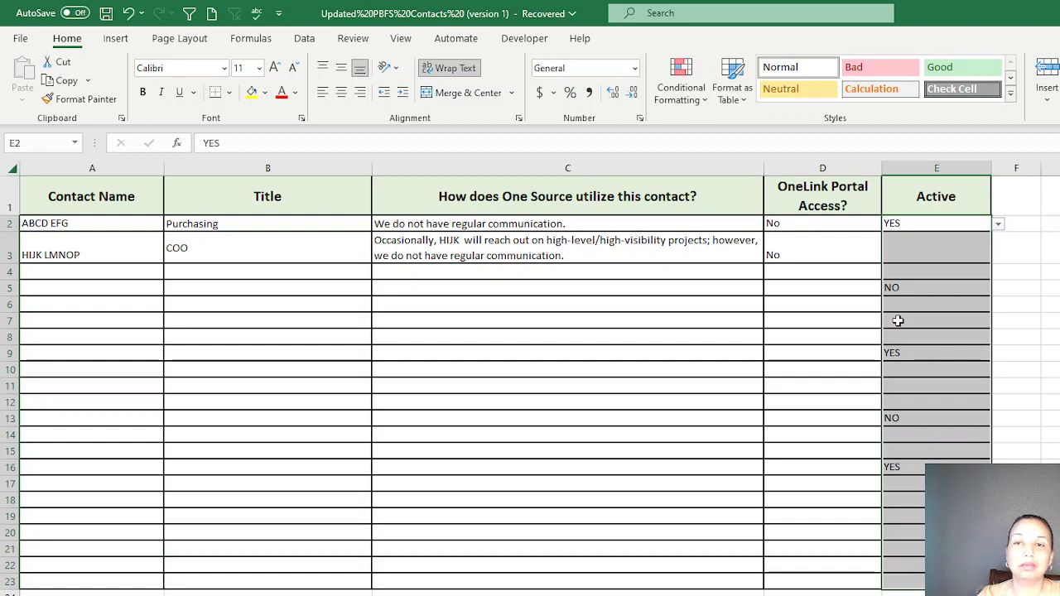
mouse_move(929, 230)
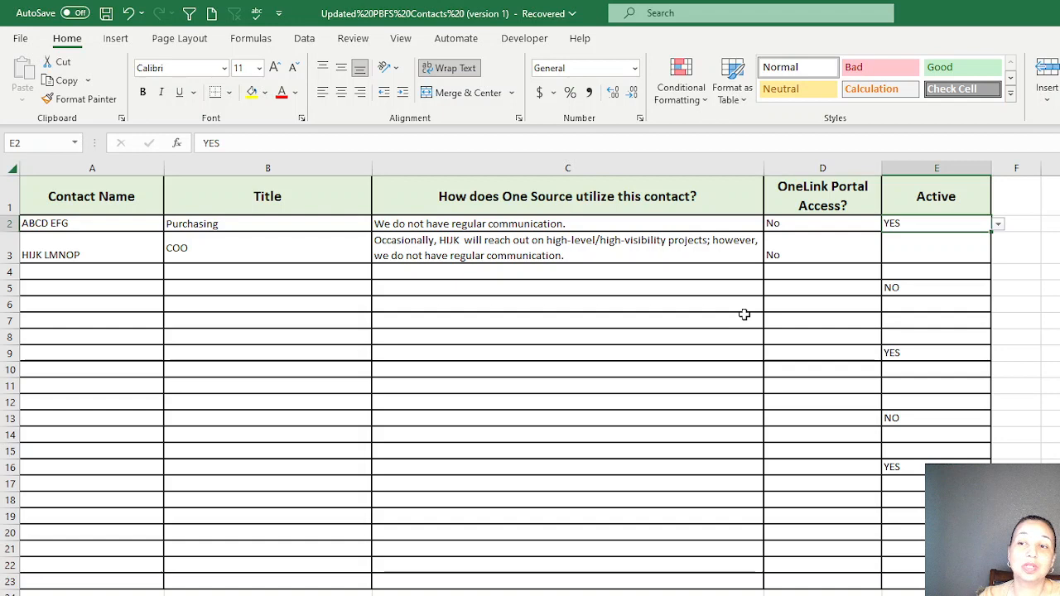
mouse_move(738, 319)
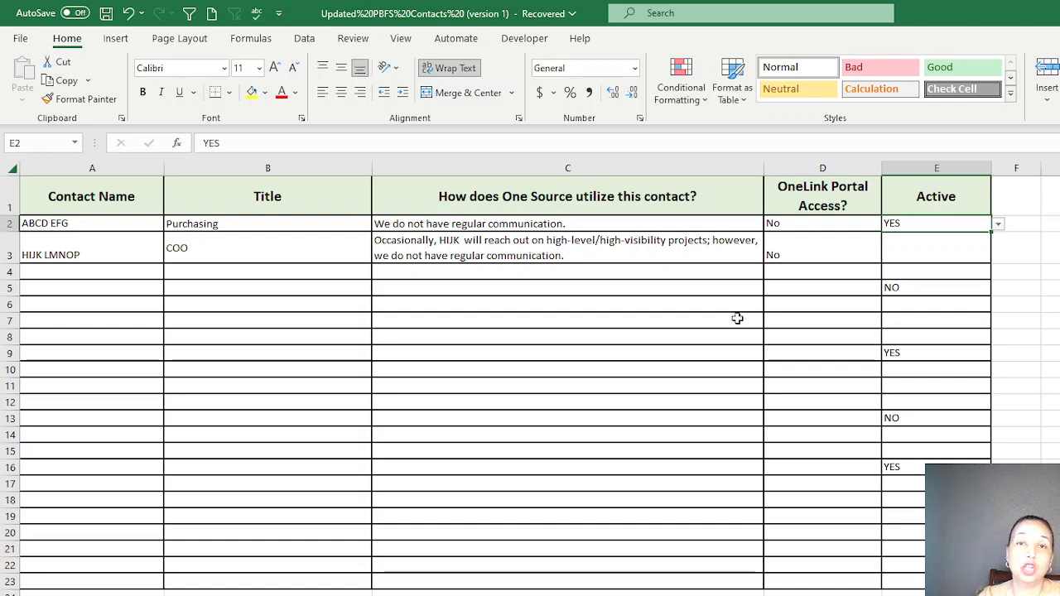
mouse_move(635, 267)
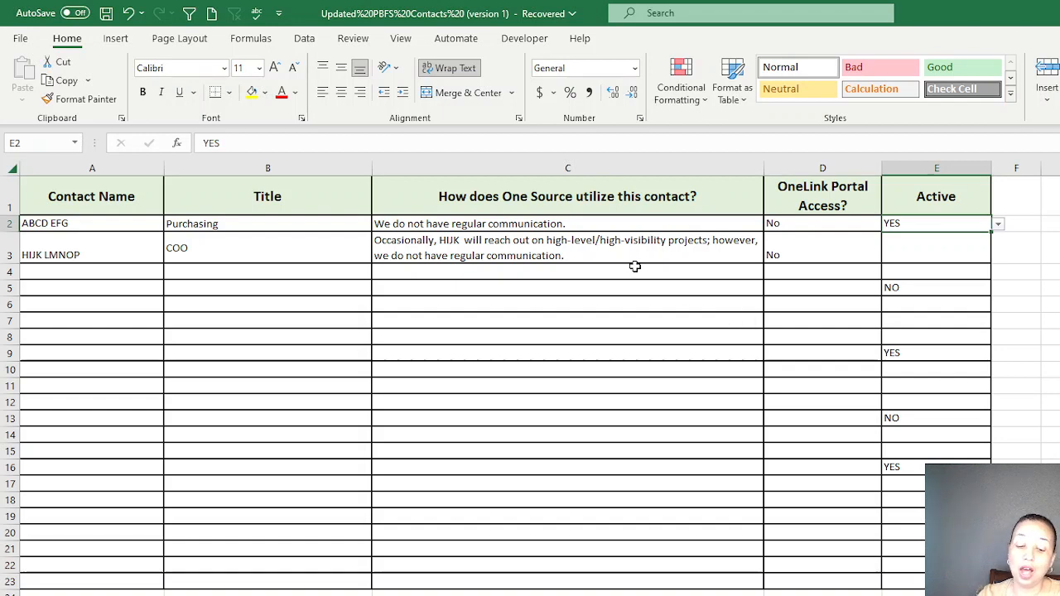